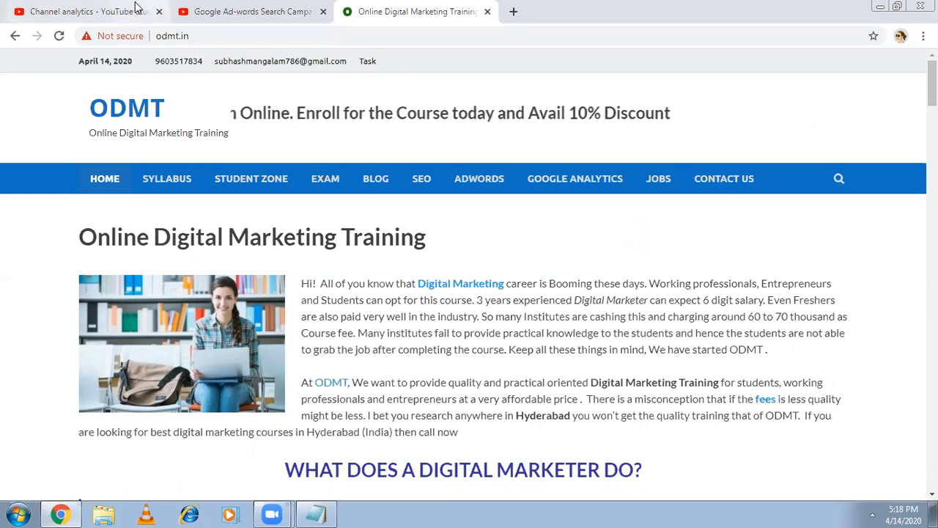
# - Switch to the Channel analytics tab showing views, watch time, subscribers and revenue for 28 days
pyautogui.click(81, 11)
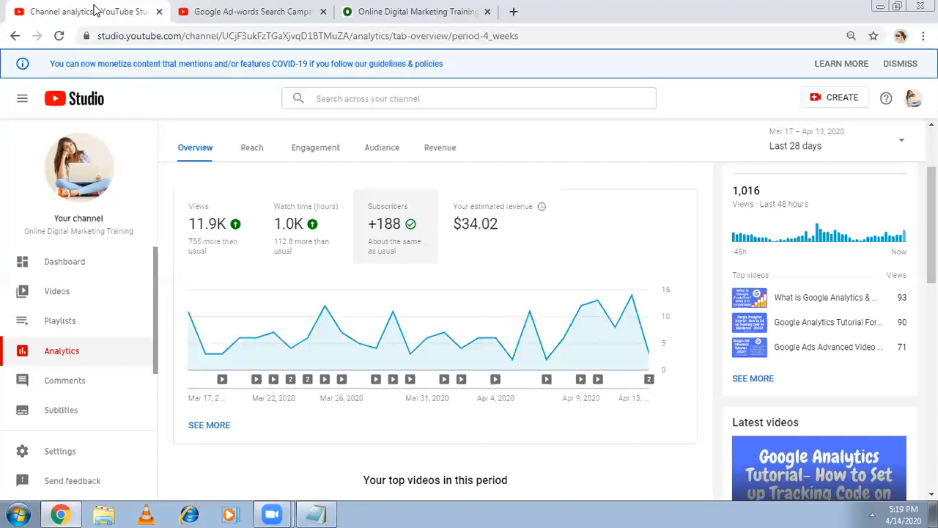
pyautogui.moveTo(912, 102)
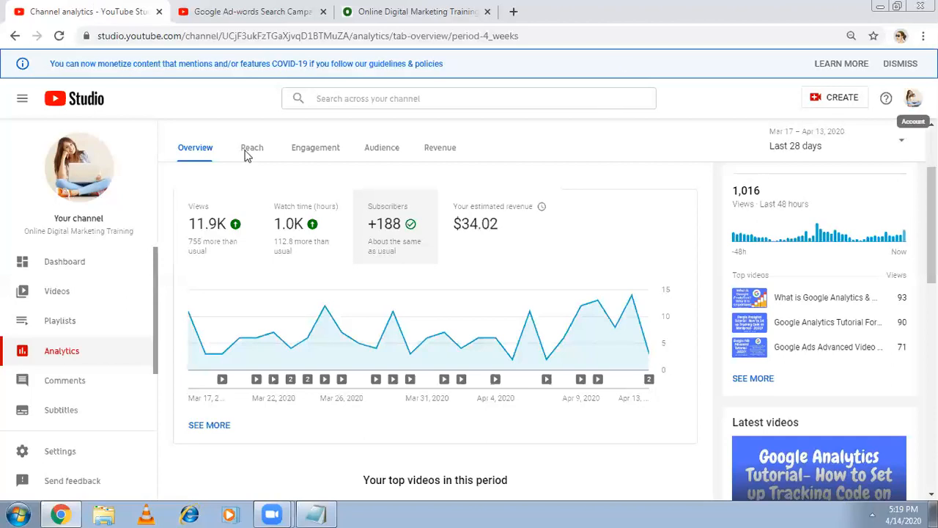
pyautogui.moveTo(61, 350)
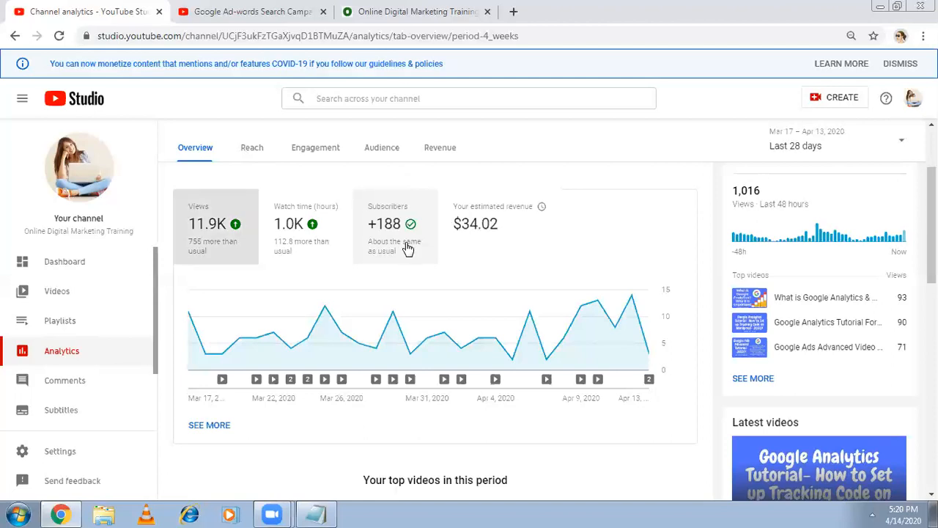
pyautogui.moveTo(696, 105)
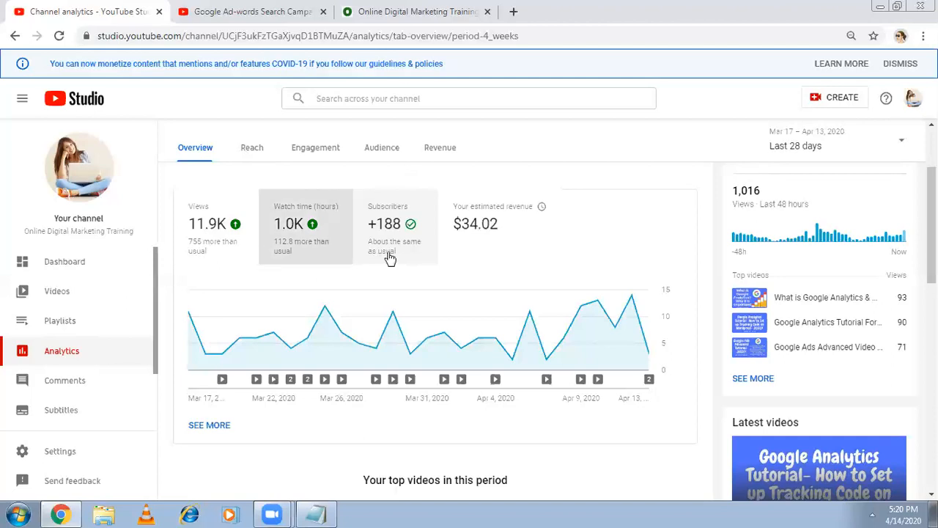
pyautogui.moveTo(396, 257)
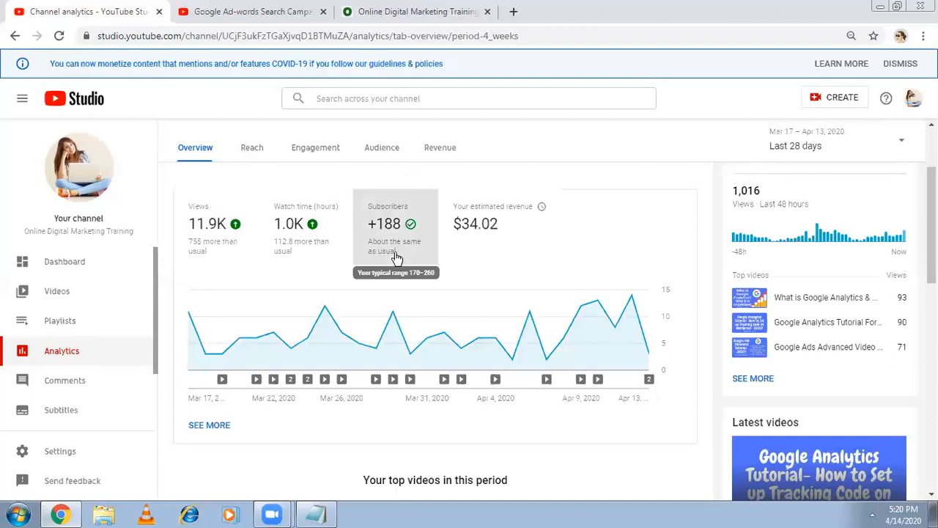
pyautogui.moveTo(557, 313)
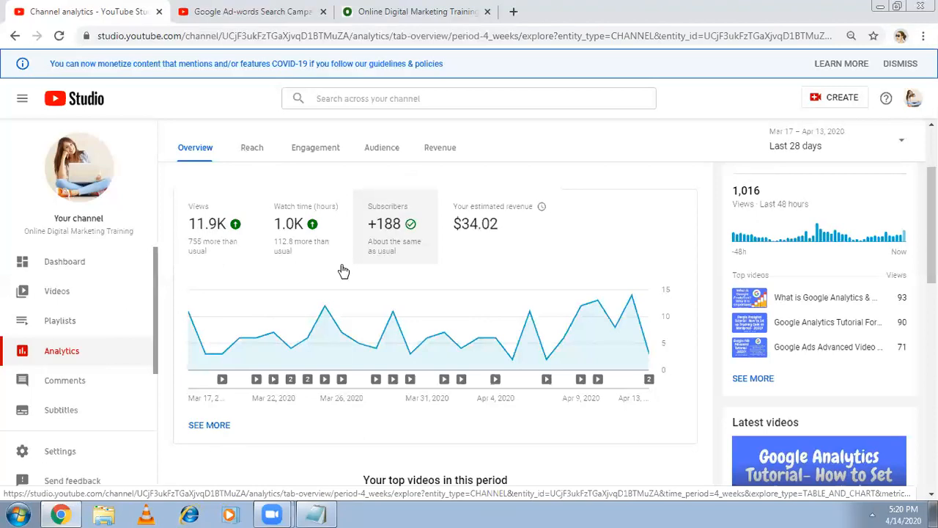
pyautogui.moveTo(209, 428)
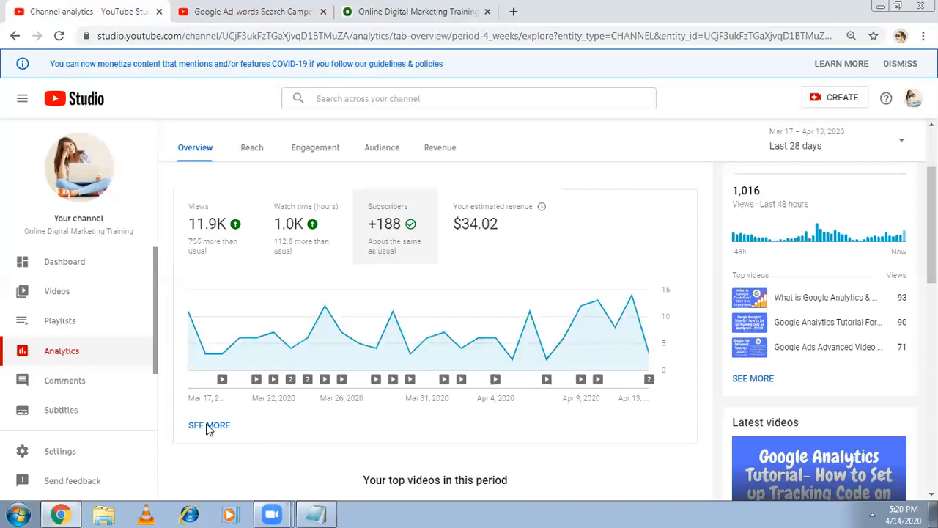
# - Open the advanced subscribers-by-video report and scroll to the per-video list
pyautogui.click(209, 425)
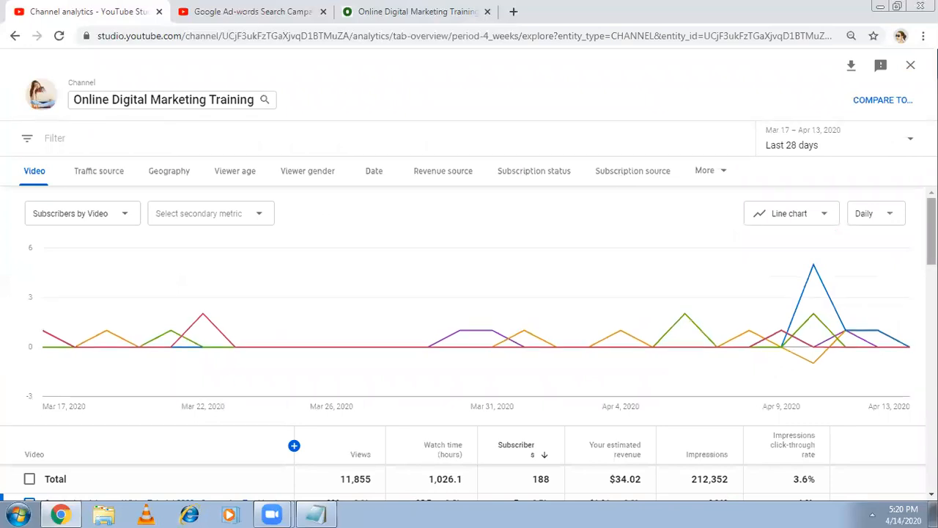
pyautogui.scroll(-3)
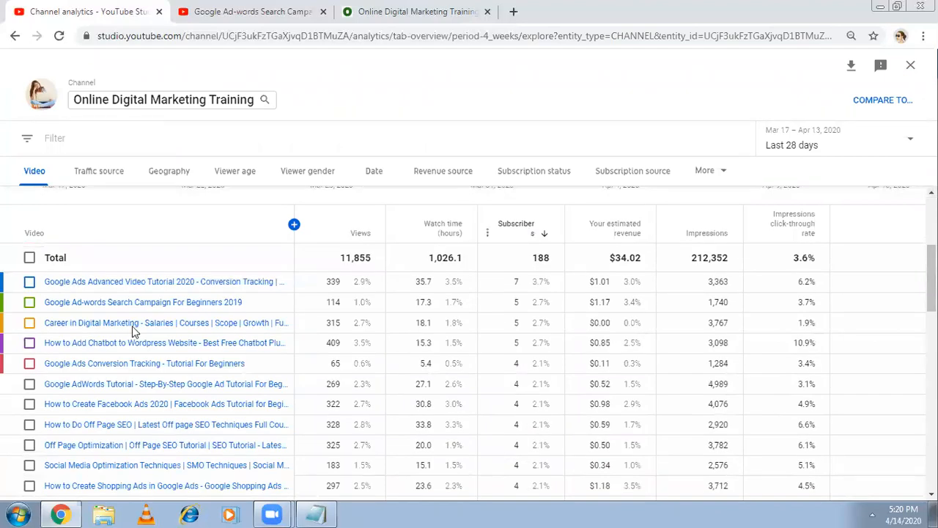
pyautogui.moveTo(126, 281)
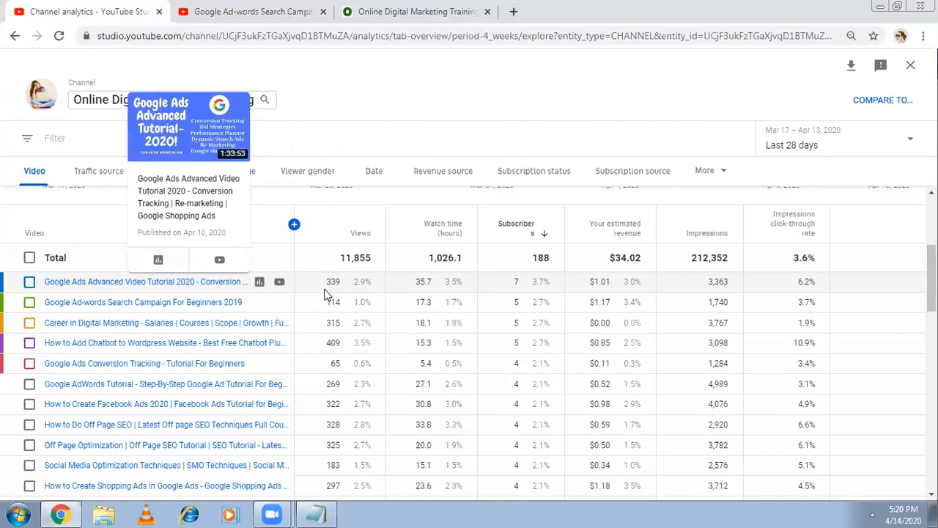
pyautogui.moveTo(505, 289)
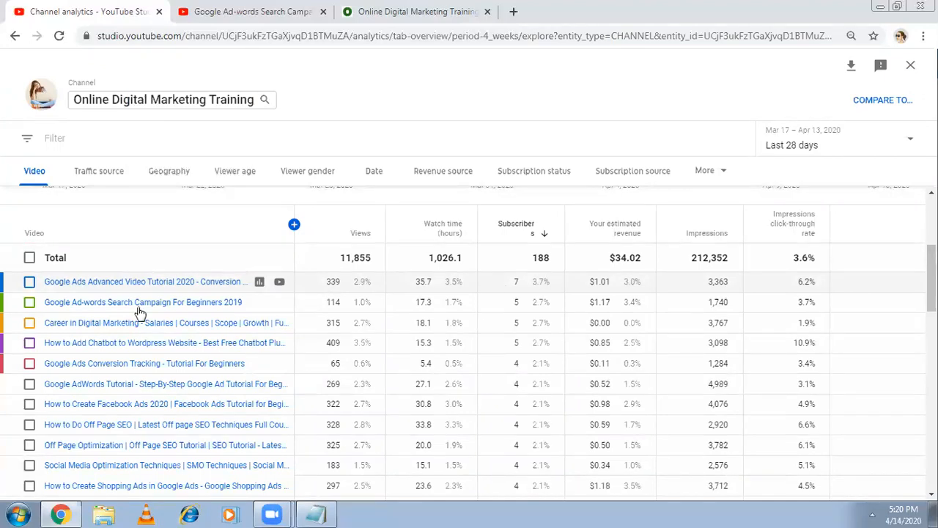
pyautogui.moveTo(139, 302)
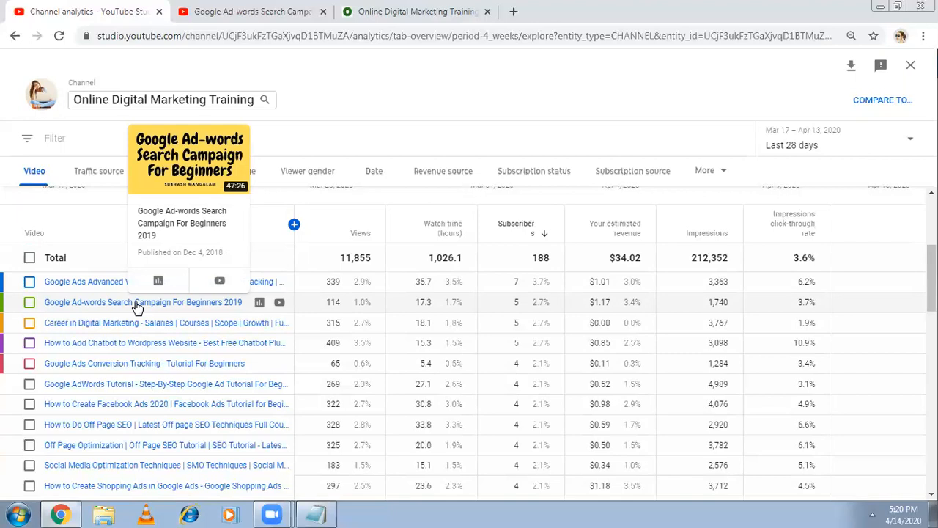
pyautogui.moveTo(517, 305)
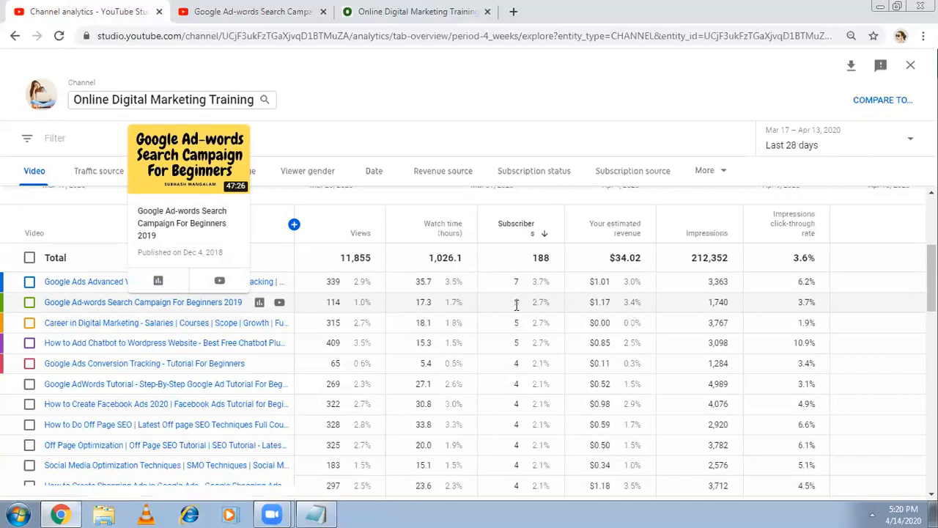
pyautogui.moveTo(344, 306)
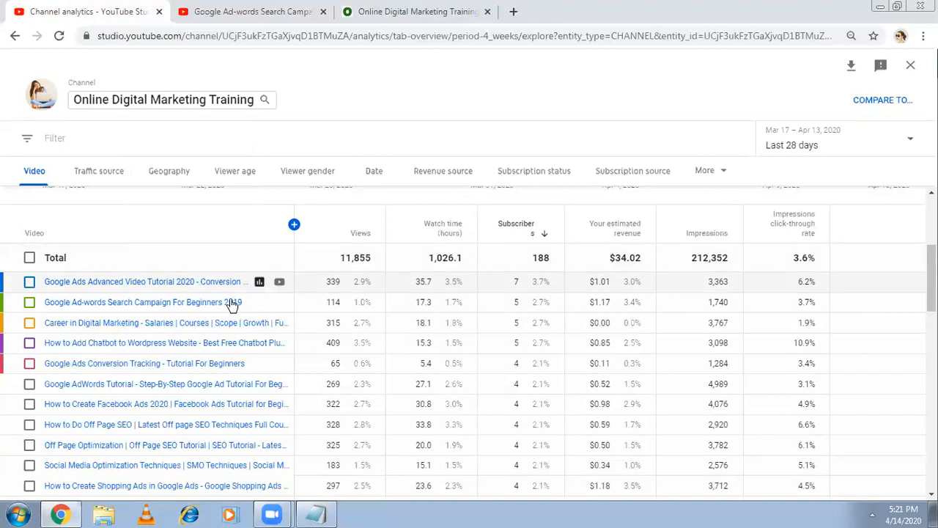
pyautogui.moveTo(231, 302)
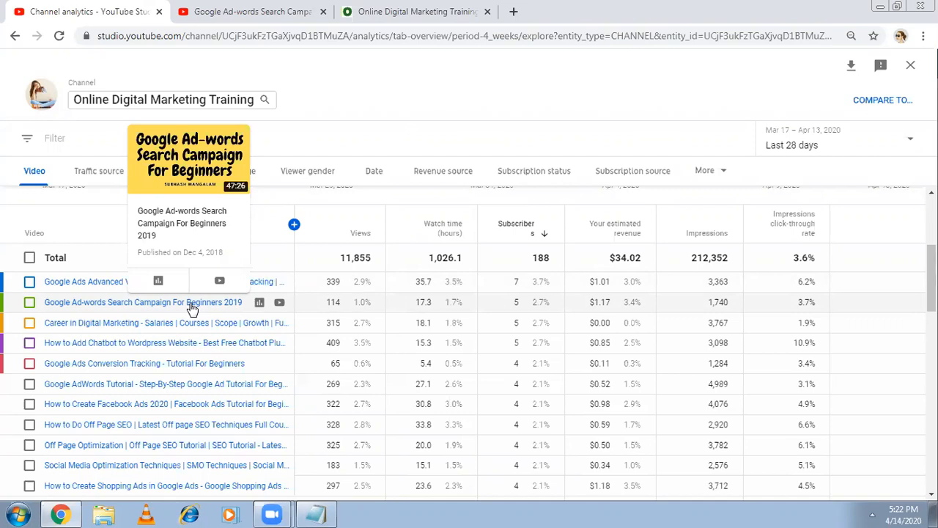
pyautogui.moveTo(204, 189)
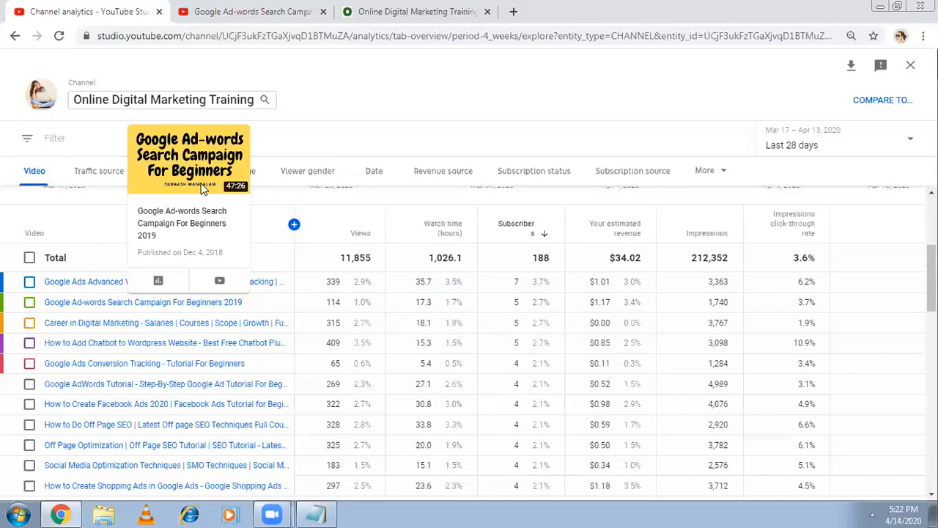
pyautogui.moveTo(203, 184)
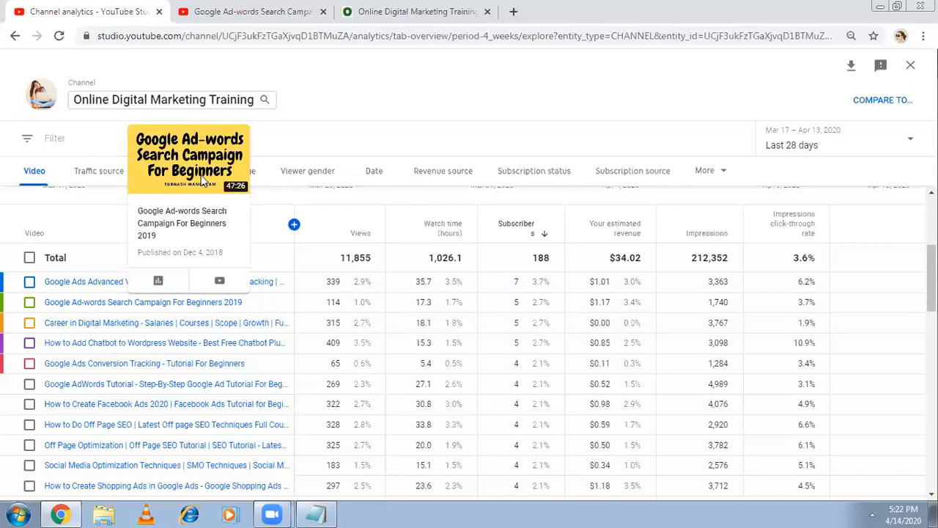
pyautogui.moveTo(154, 239)
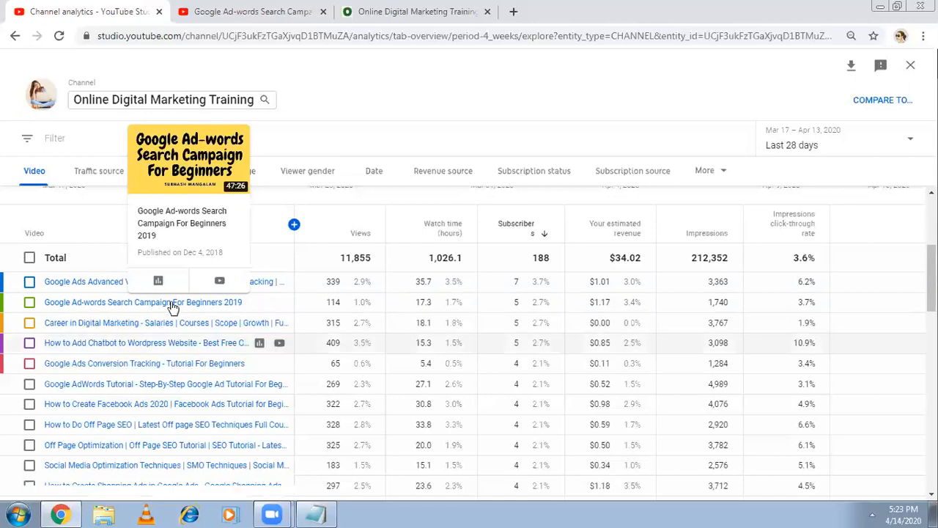
# - Open the 'Google Ad-words Search Campaign For Beginners 2019' report: 114 views, 17.3 watch hours, $1.17
pyautogui.click(143, 301)
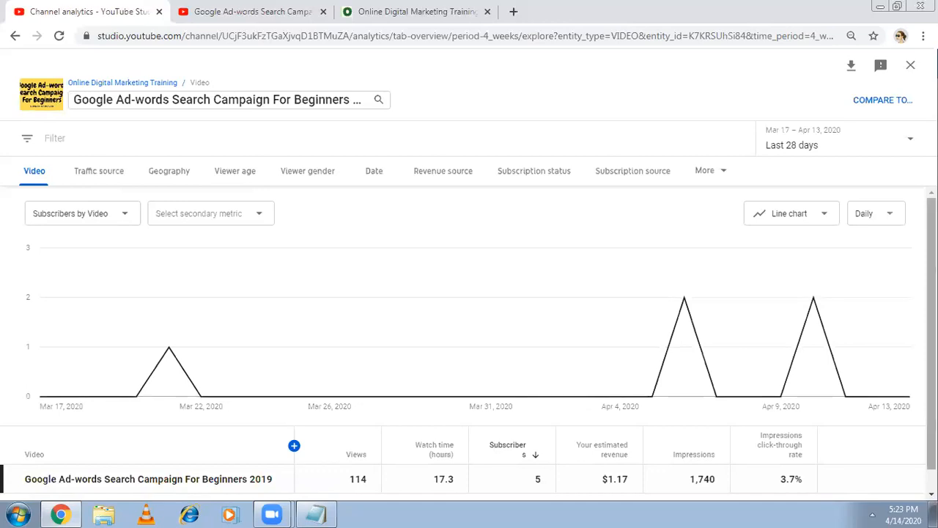
pyautogui.scroll(-3)
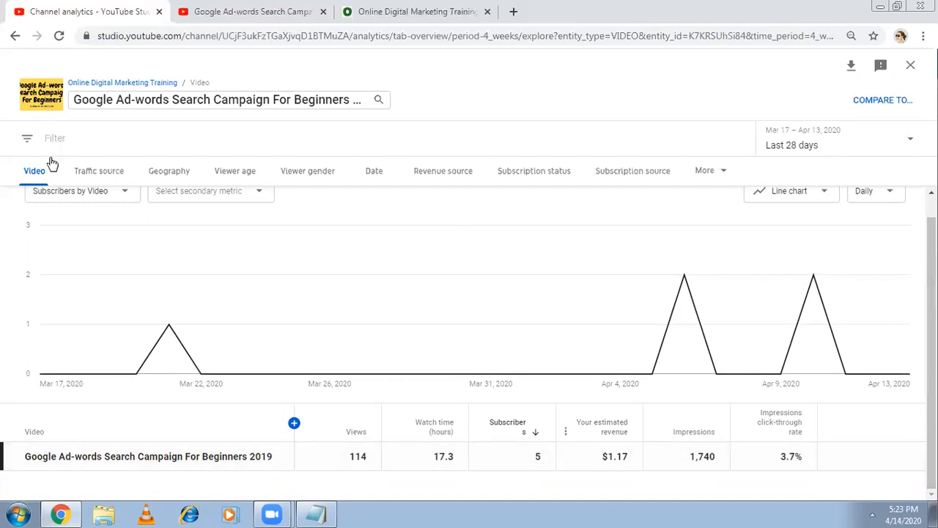
pyautogui.click(253, 11)
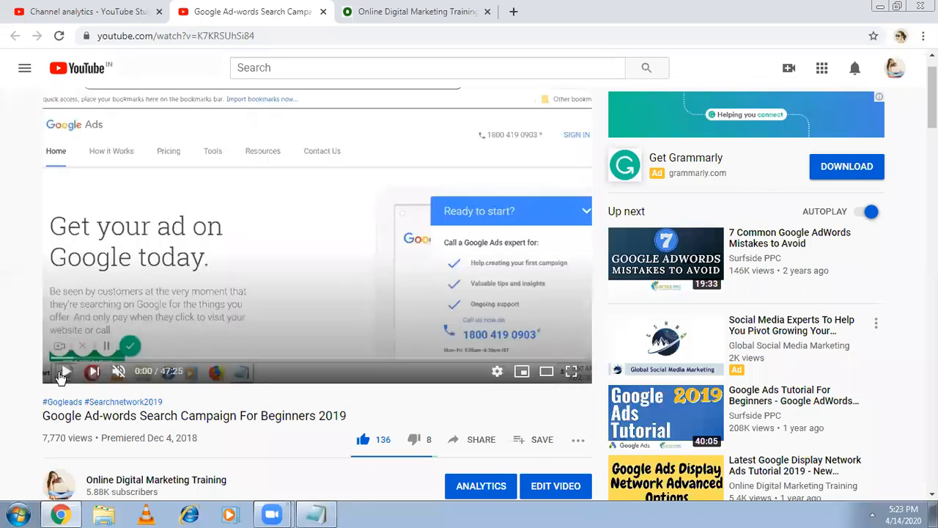
pyautogui.moveTo(865, 118)
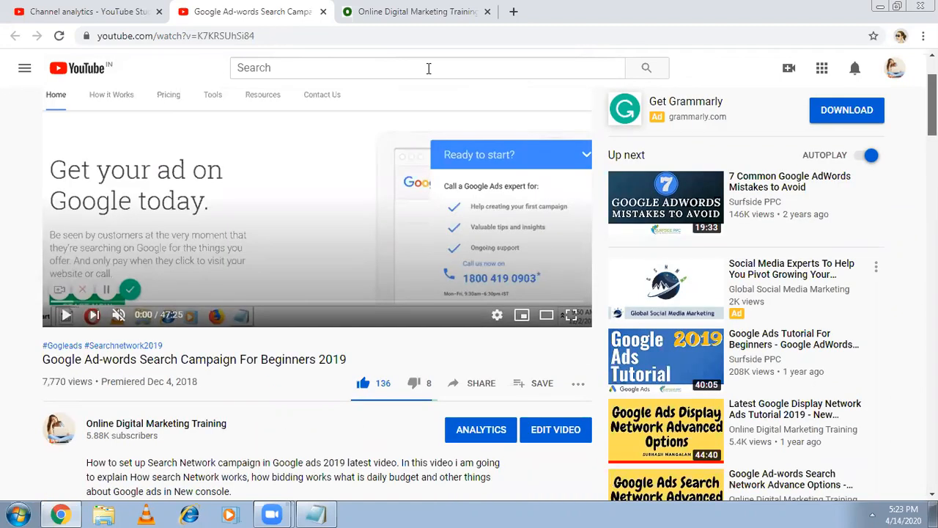
pyautogui.click(480, 429)
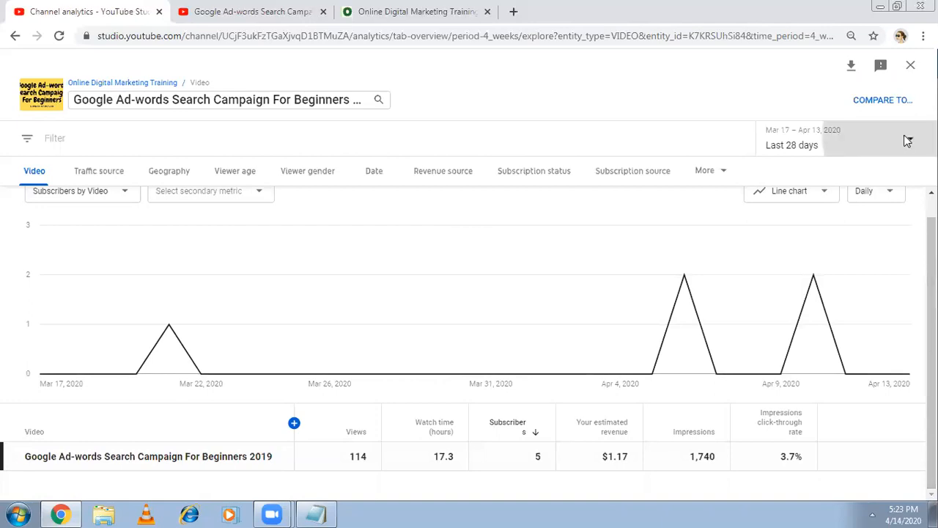
# - Set the report to lifetime since Dec 4, 2018: 7,768 views, 137 subscribers, $36.71
pyautogui.click(802, 138)
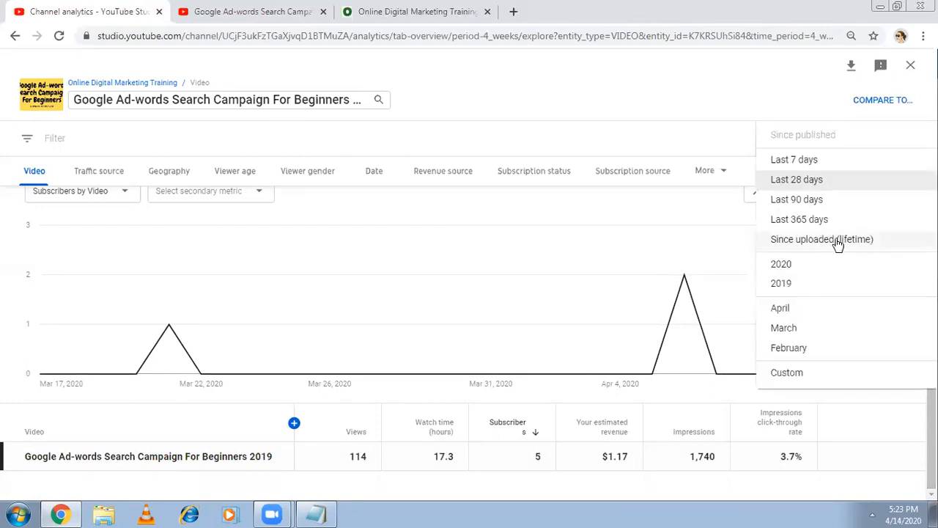
pyautogui.click(821, 239)
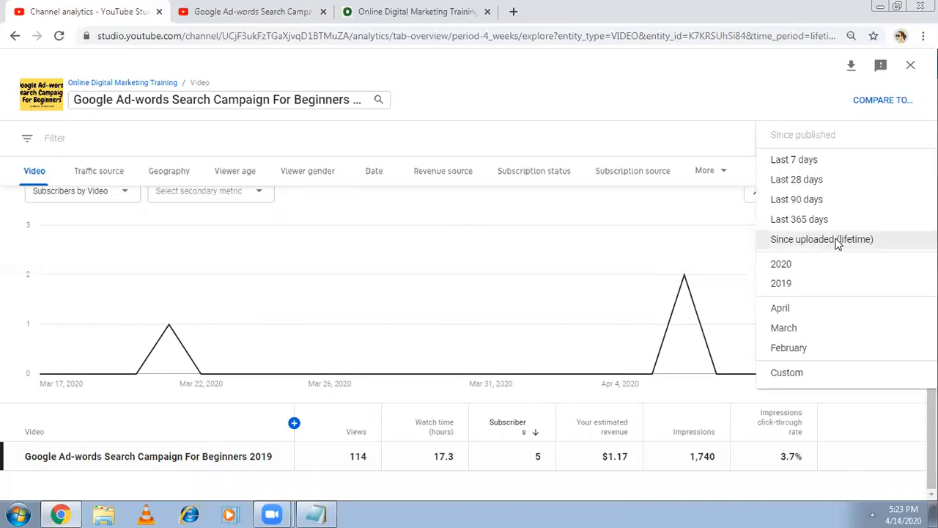
pyautogui.click(821, 239)
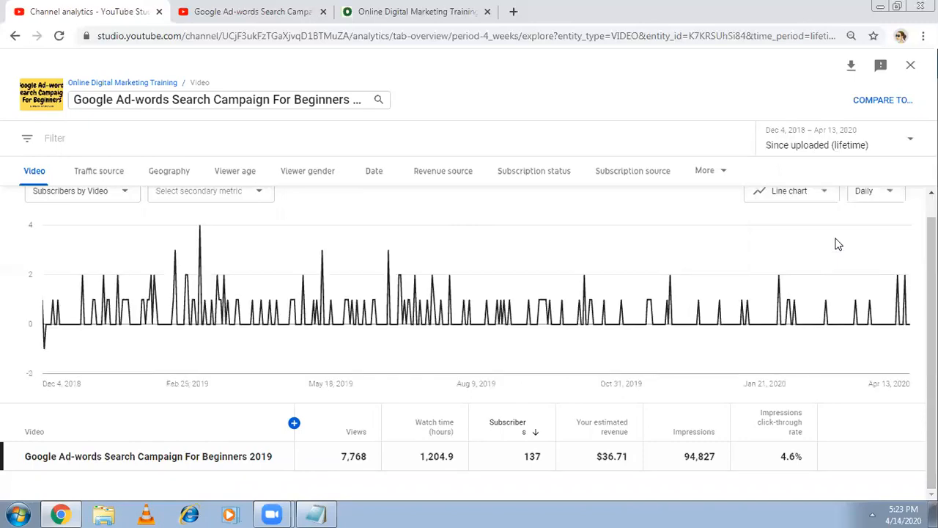
pyautogui.moveTo(531, 499)
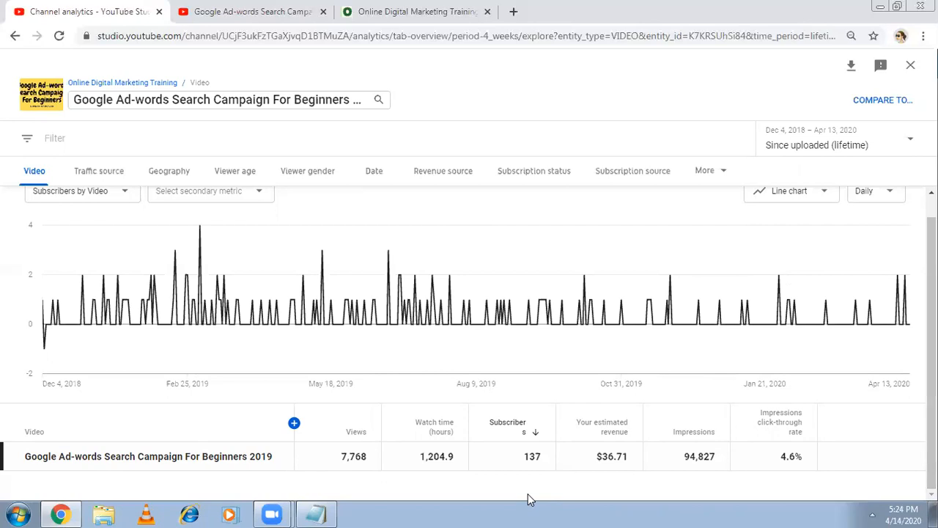
pyautogui.moveTo(541, 423)
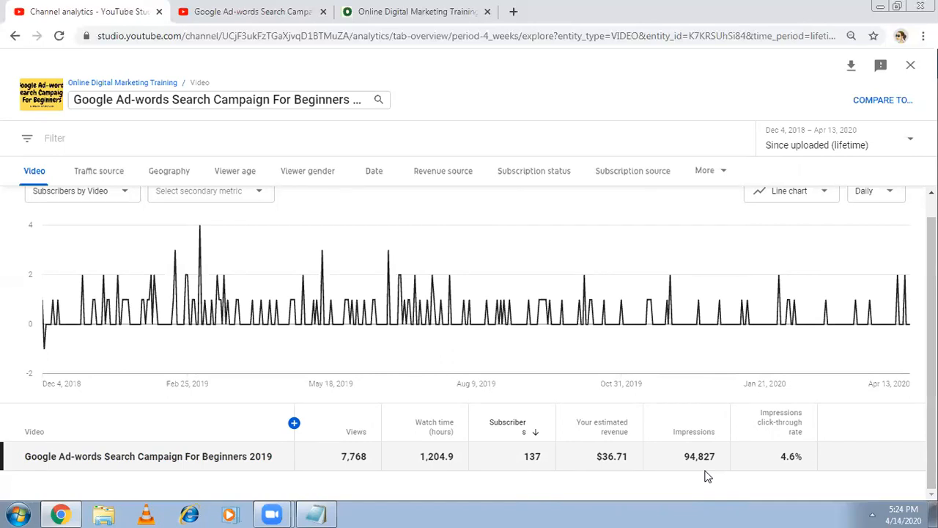
pyautogui.moveTo(185, 293)
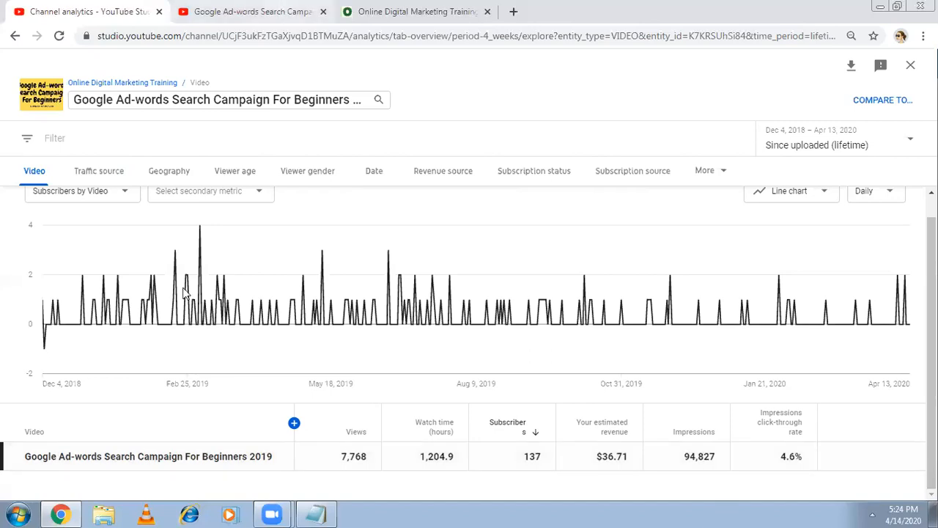
# - Open the Ad-words video's details editor from its watch page and delete '2019' from the title
pyautogui.click(253, 11)
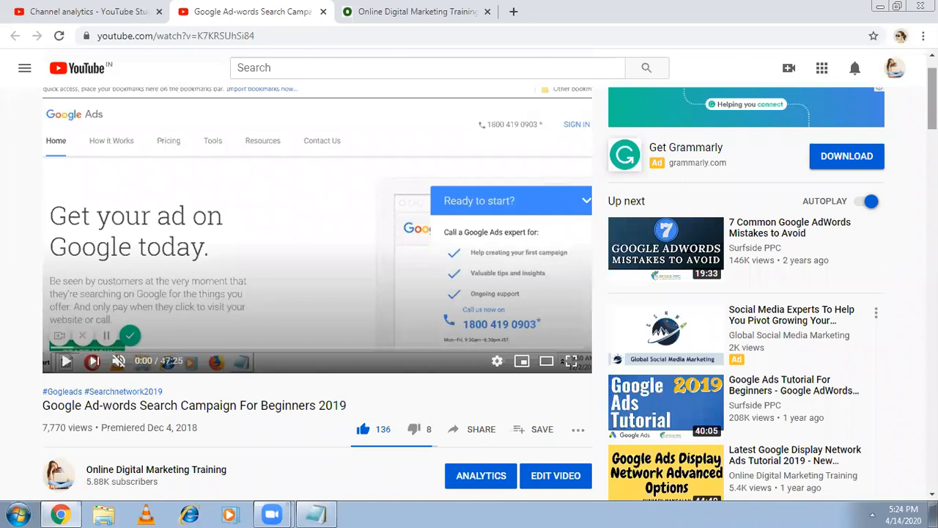
pyautogui.scroll(-3)
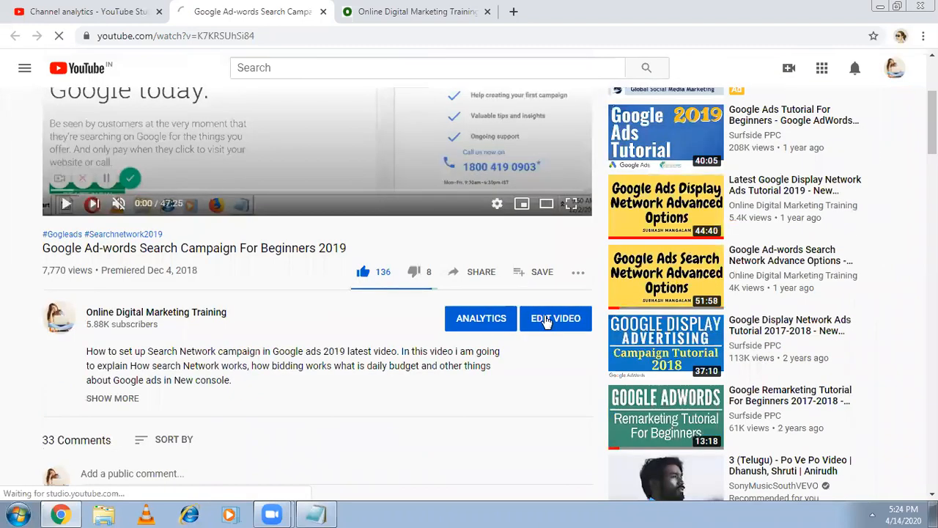
pyautogui.click(555, 317)
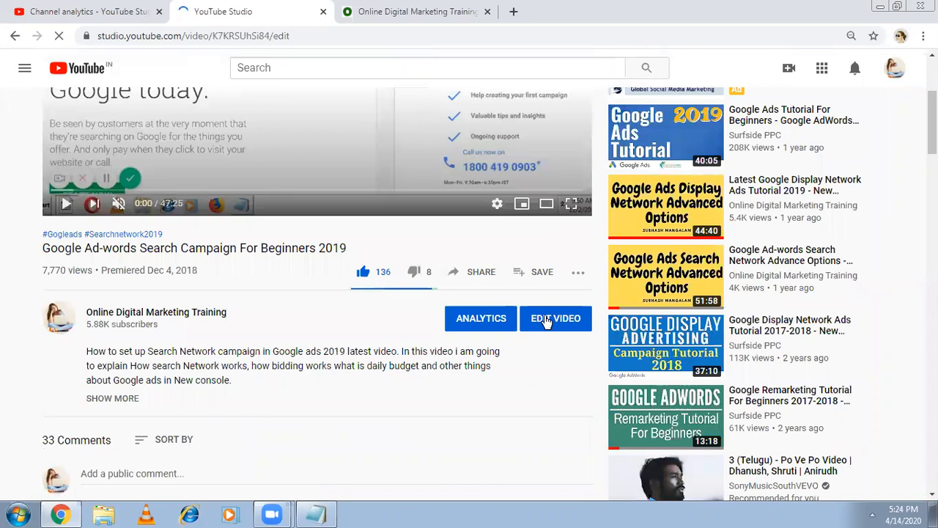
pyautogui.click(556, 318)
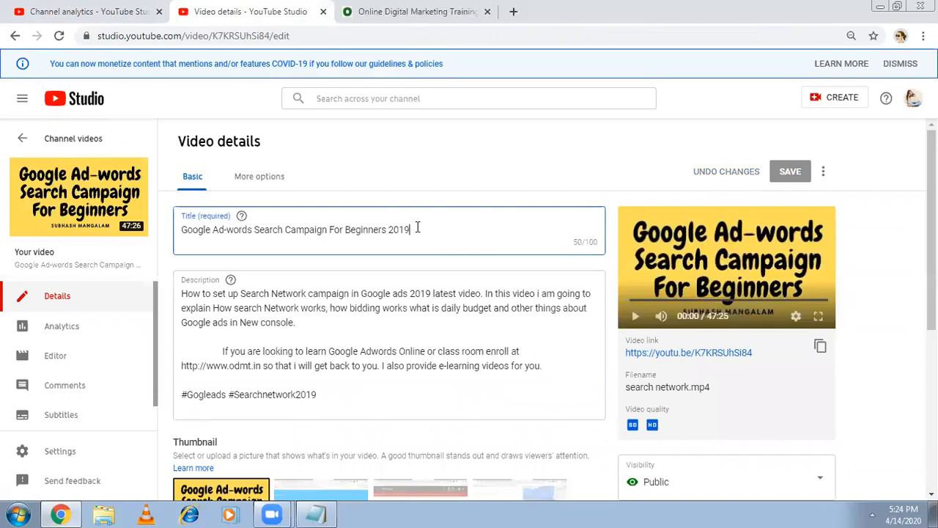
pyautogui.press('Backspace')
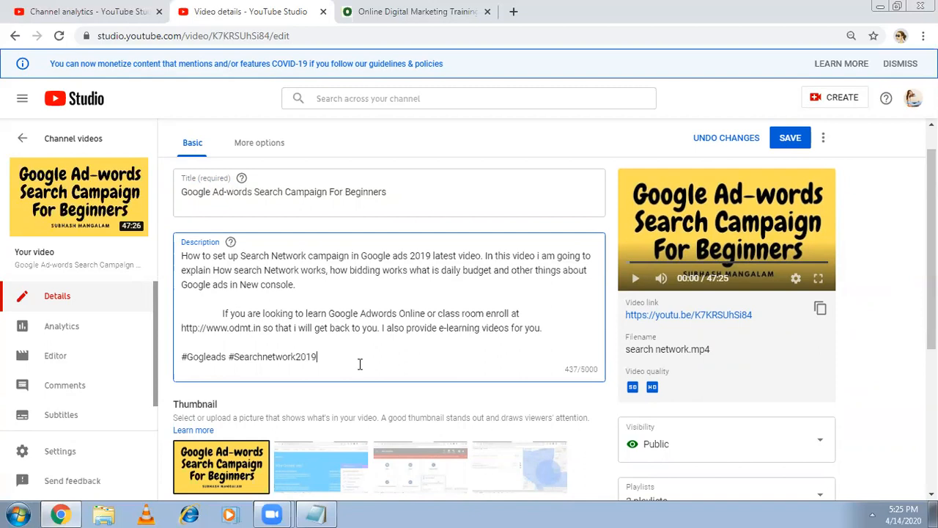
pyautogui.moveTo(422, 244)
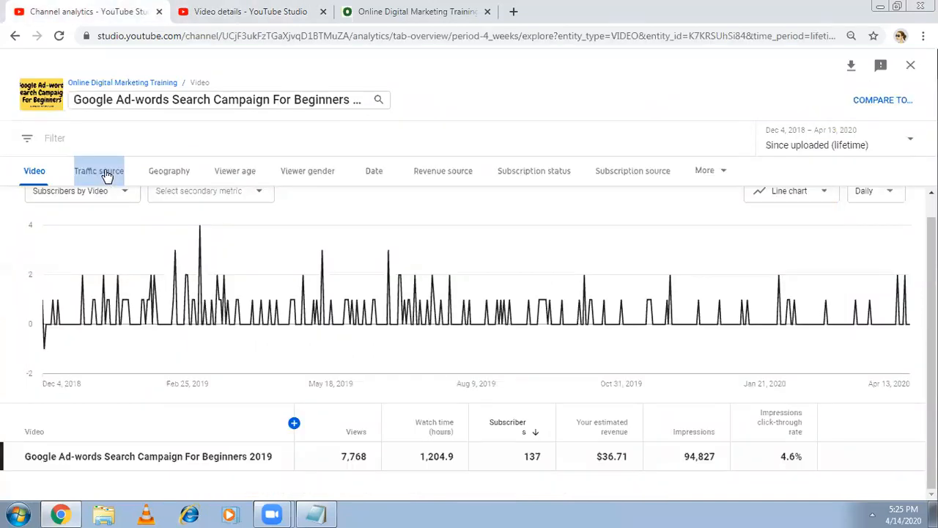
# - Break lifetime views down by traffic source, led by YouTube search at 3,115 (40.1%)
pyautogui.click(98, 171)
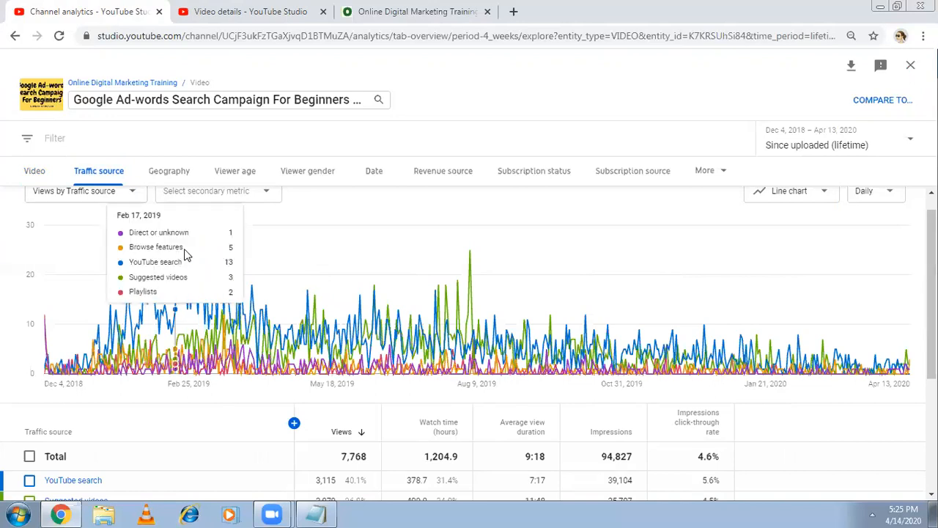
pyautogui.moveTo(427, 308)
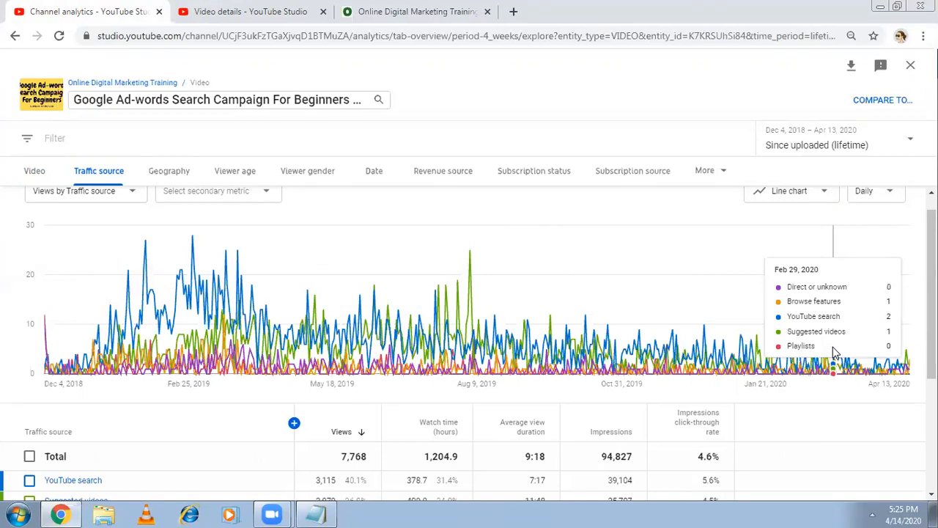
pyautogui.moveTo(839, 367)
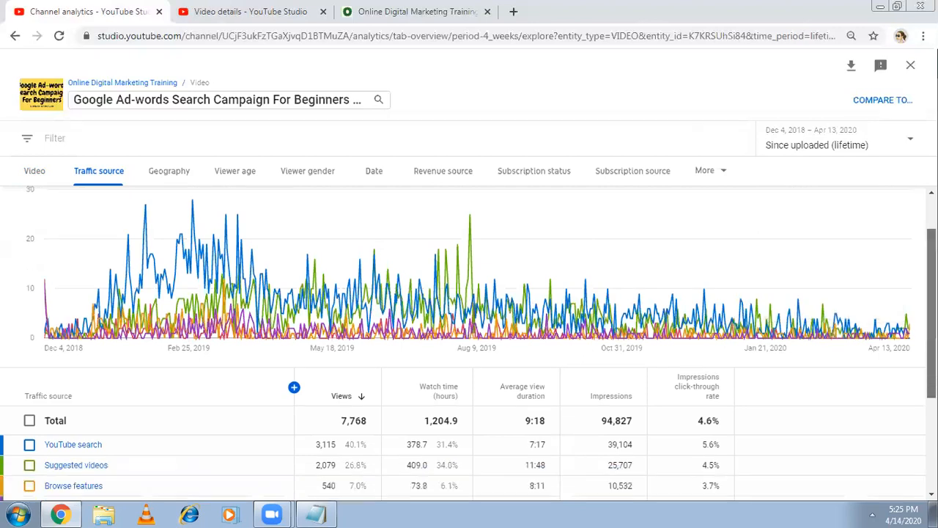
pyautogui.scroll(-3)
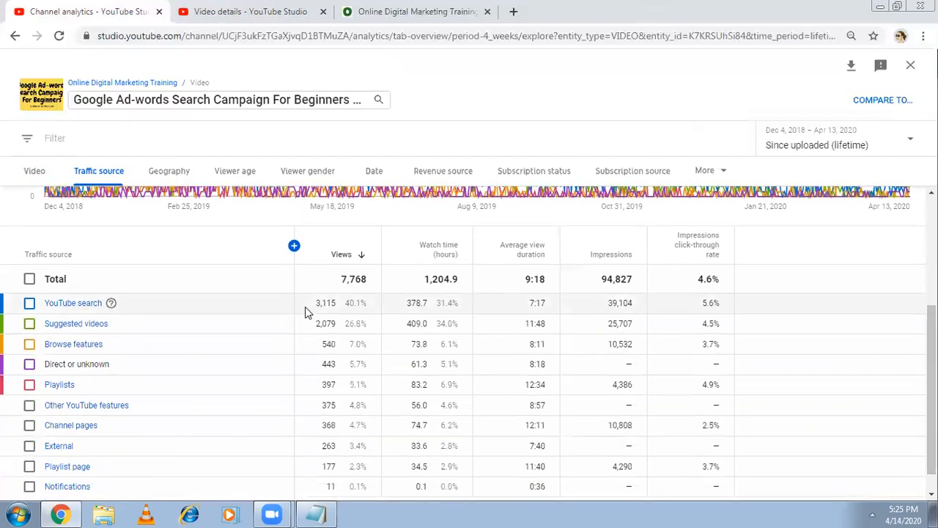
pyautogui.moveTo(313, 313)
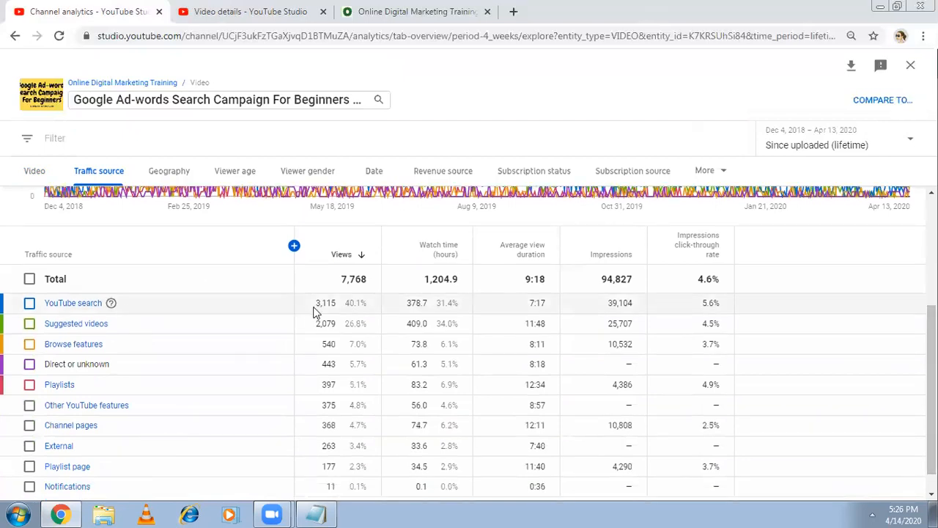
pyautogui.moveTo(408, 312)
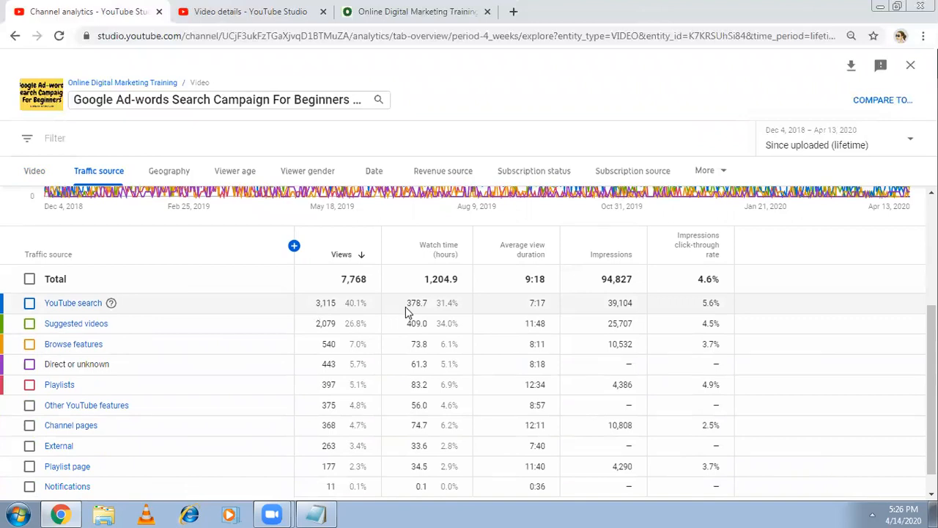
pyautogui.moveTo(523, 313)
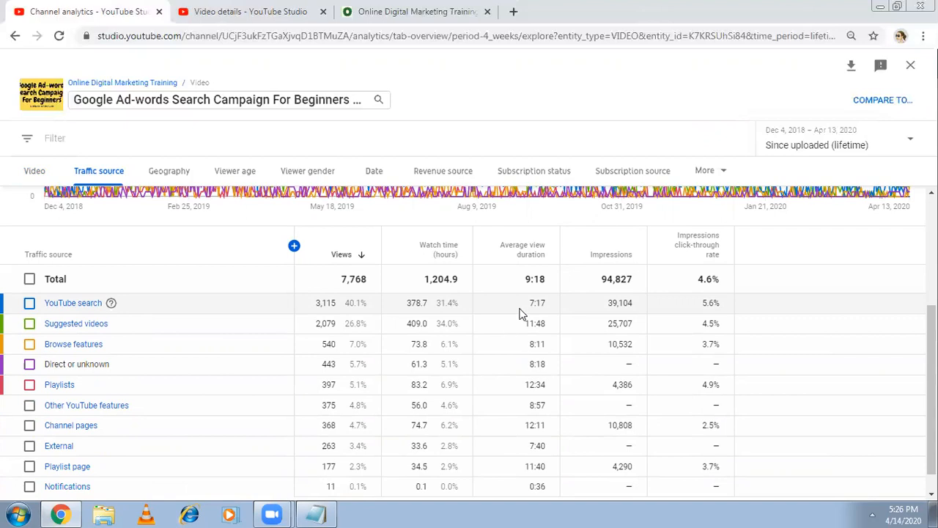
pyautogui.moveTo(620, 318)
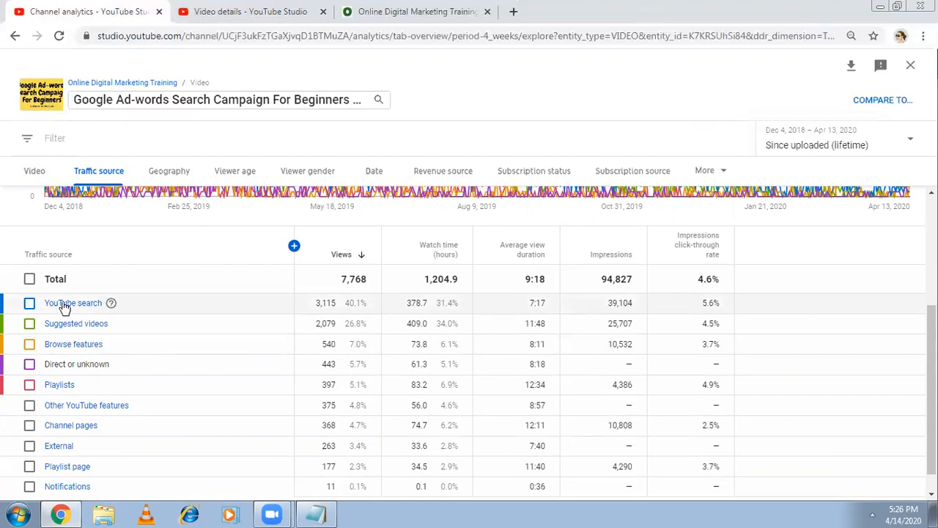
# - Drill into YouTube search terms like 'google ads 2019' (56 views), briefly checking the Notepad keywords
pyautogui.click(72, 303)
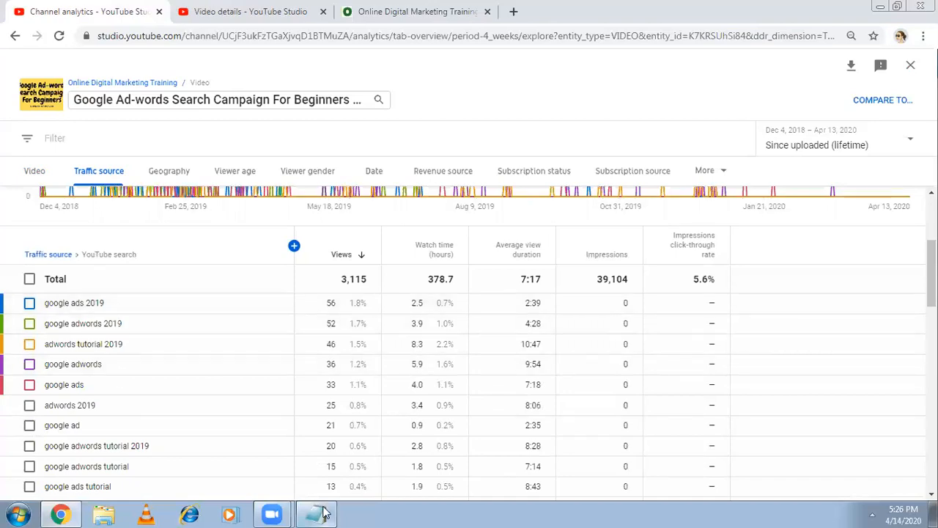
pyautogui.click(316, 513)
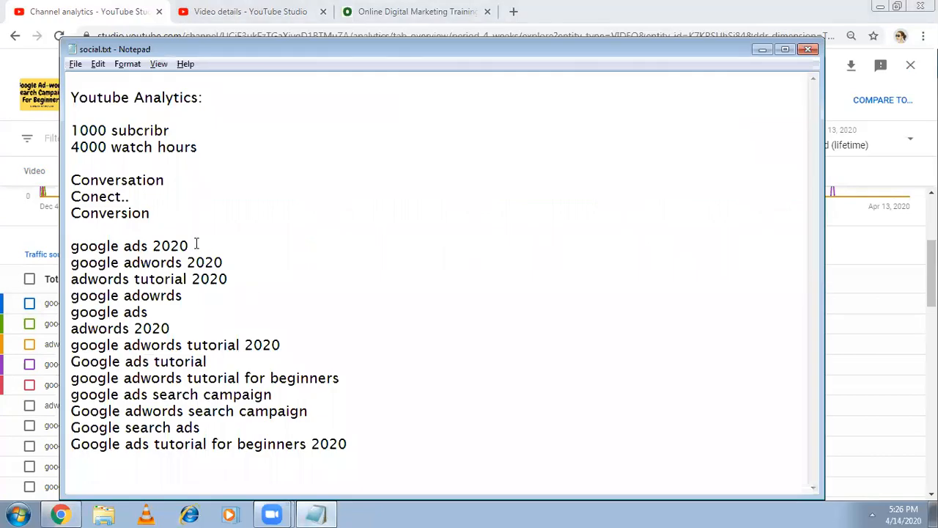
pyautogui.click(189, 245)
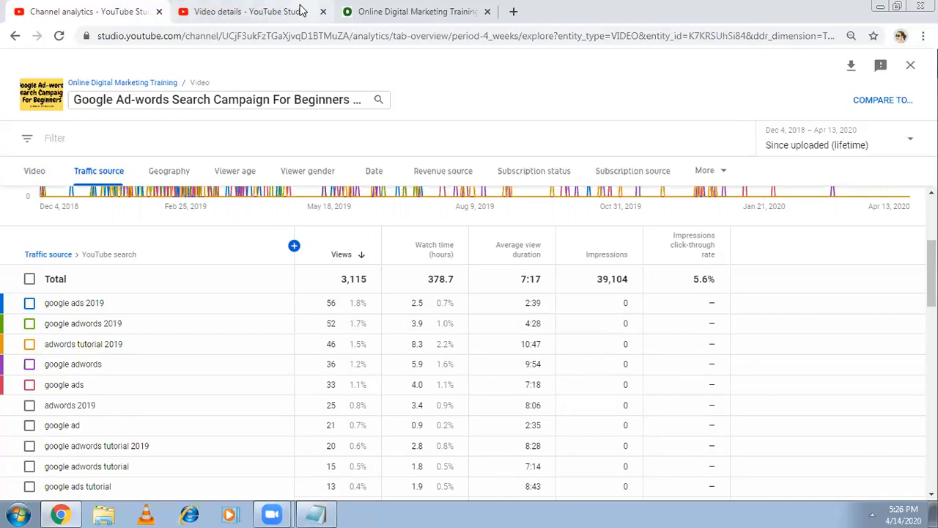
# - Append ' | Google Ads Tutorial for Beginners | Search Ads' to the end of the video title
pyautogui.click(242, 11)
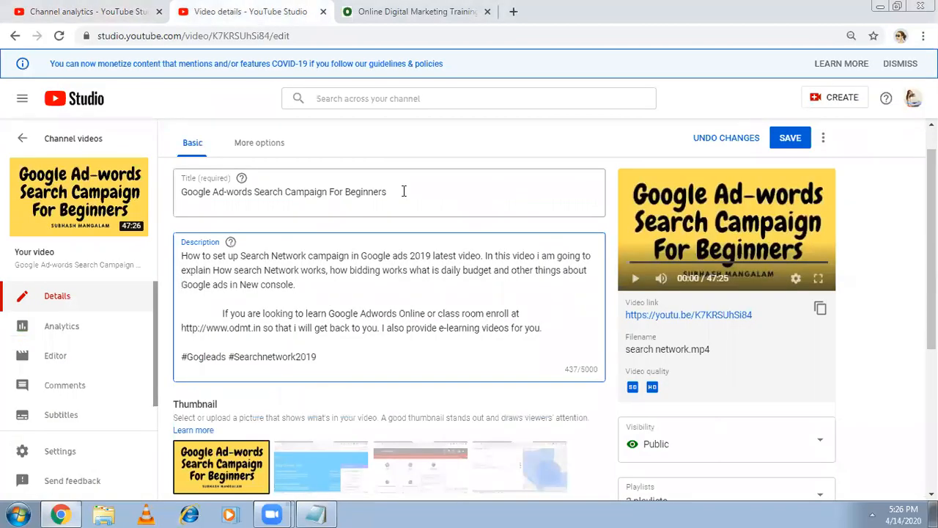
pyautogui.click(389, 191)
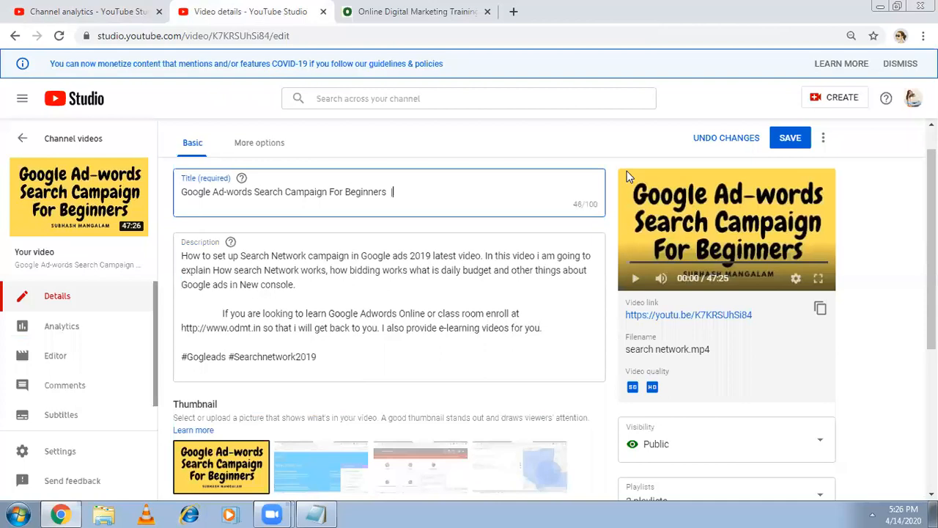
pyautogui.click(316, 513)
pyautogui.write('  | Google')
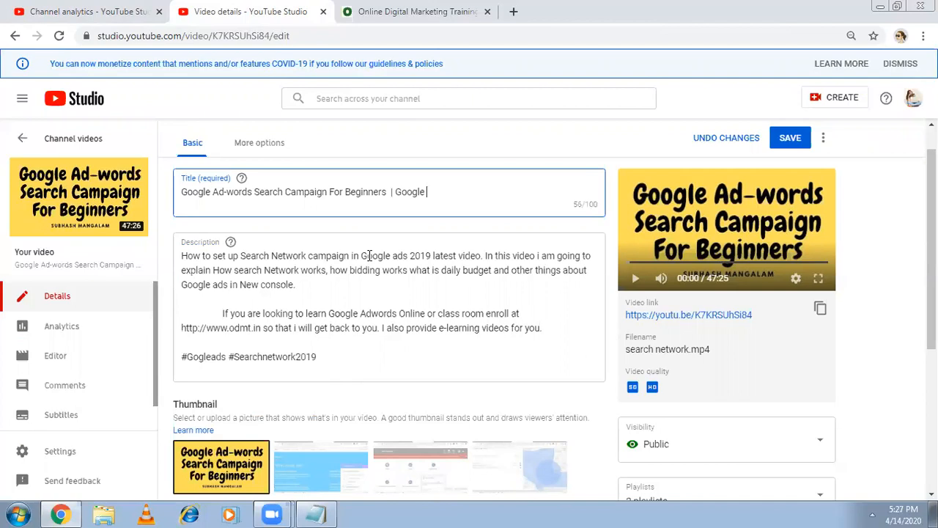
pyautogui.write('Ads Tu')
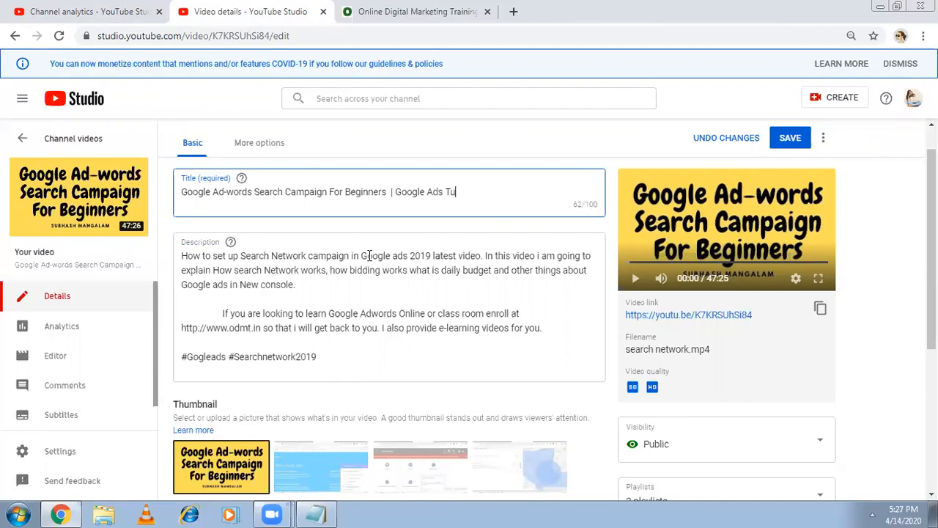
pyautogui.write('torial')
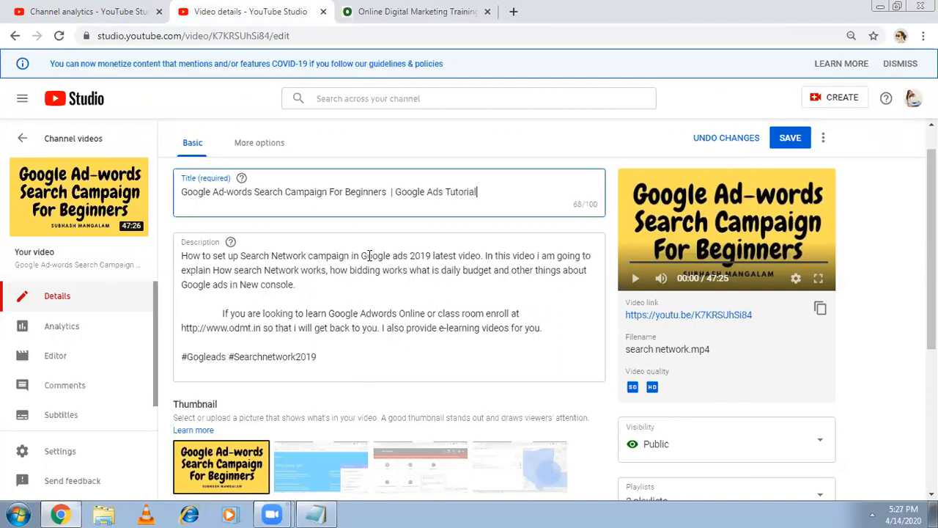
pyautogui.write('for B')
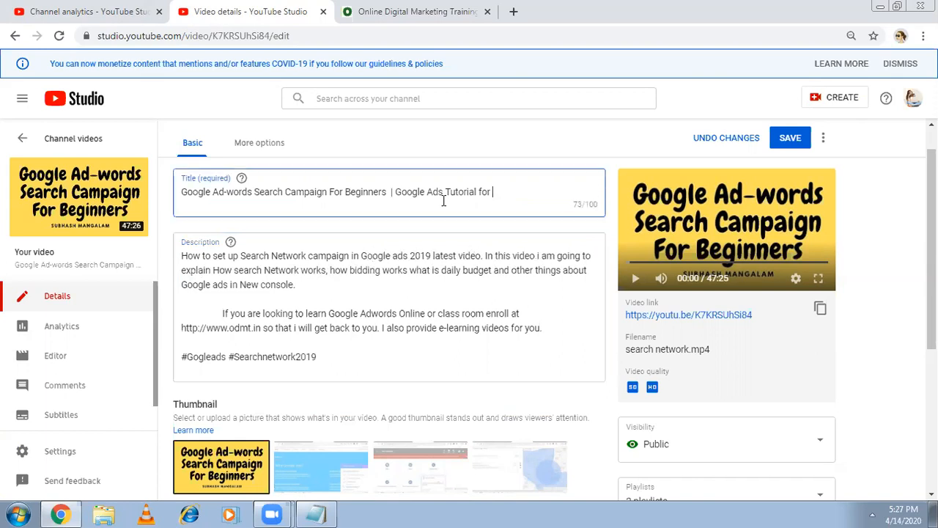
pyautogui.write('Beg')
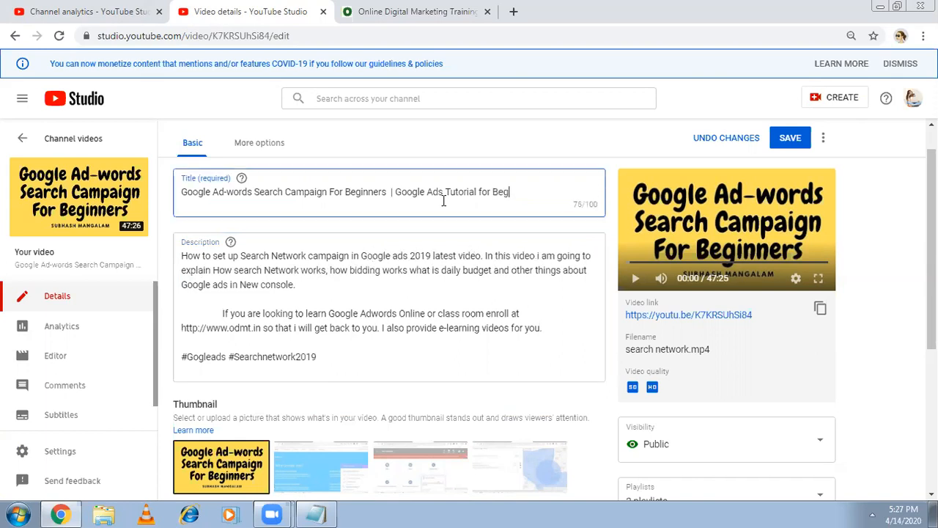
pyautogui.write('inners')
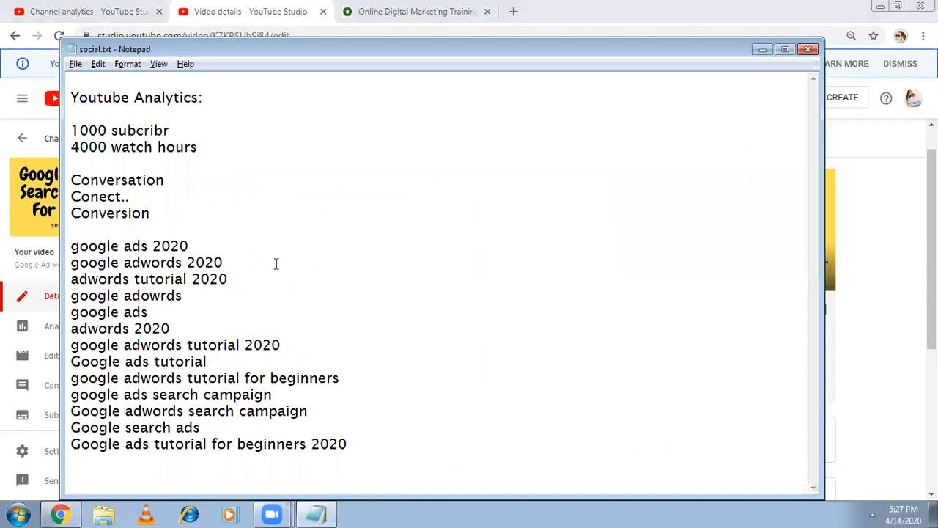
pyautogui.moveTo(280, 259)
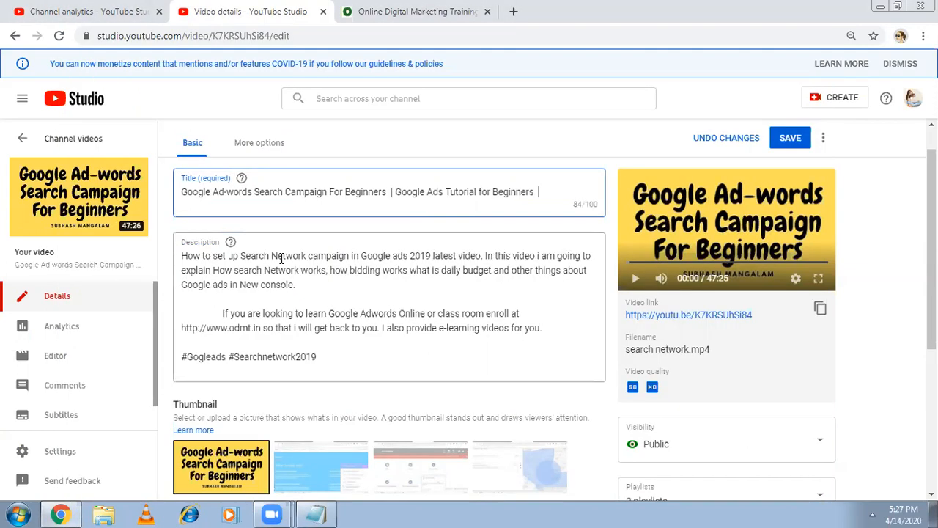
pyautogui.write('Search Ads')
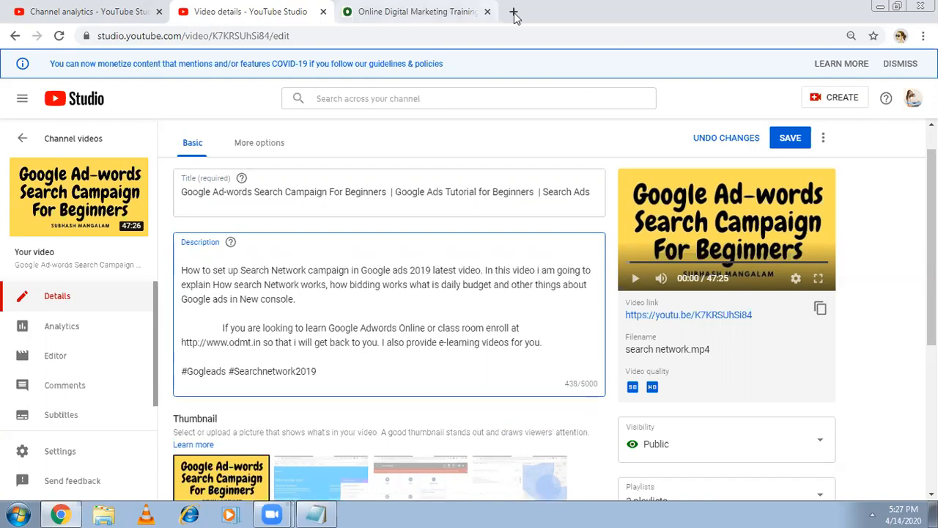
# - Paste the e-learning promo paragraph from the YouTube Analytics 2020 video atop the description
pyautogui.click(514, 12)
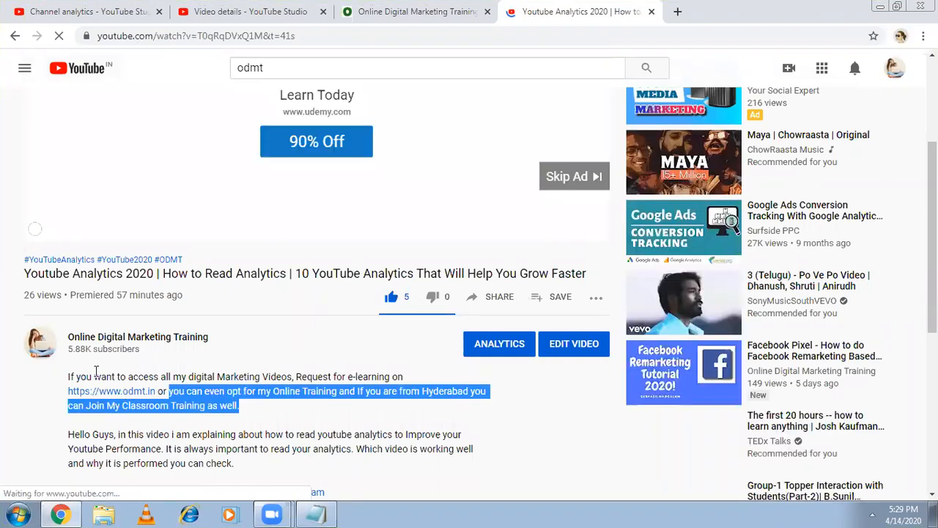
pyautogui.moveTo(110, 391)
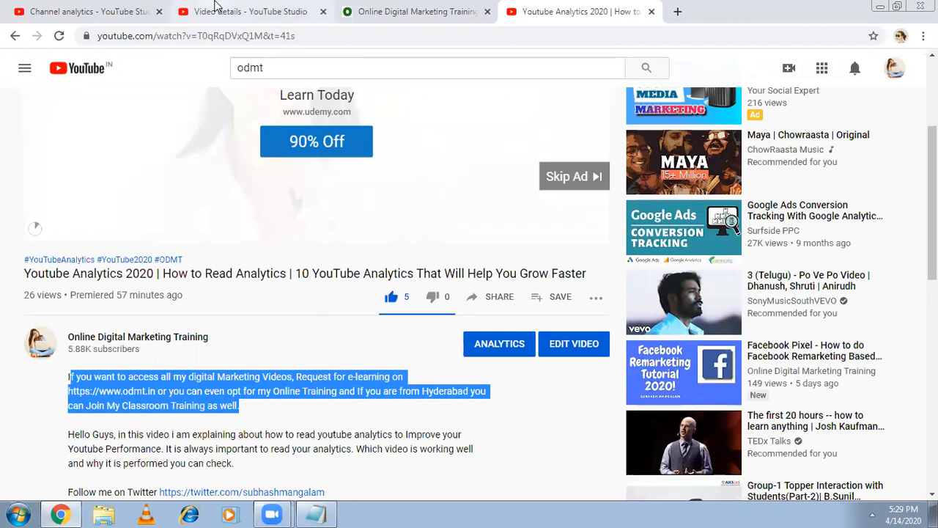
pyautogui.click(249, 11)
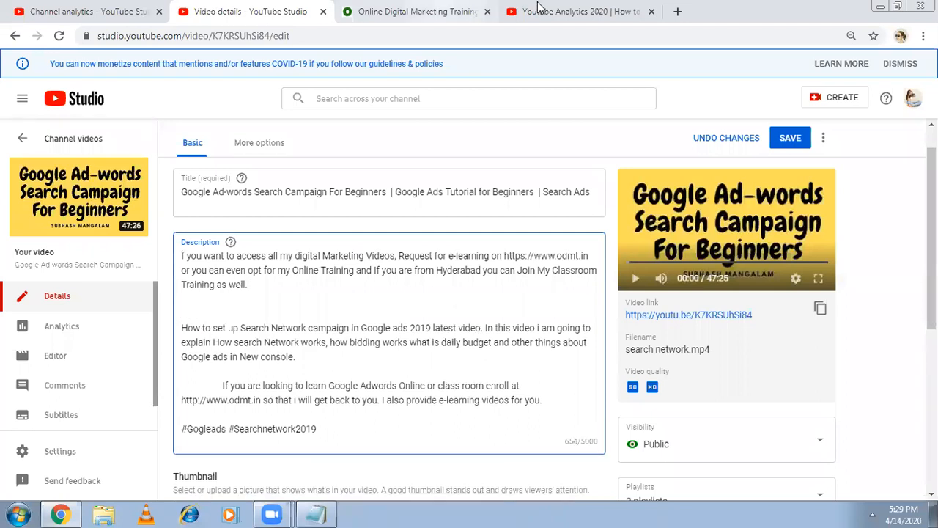
# - Return to the YouTube Analytics 2020 watch page with its Follow me social links expanded
pyautogui.click(579, 11)
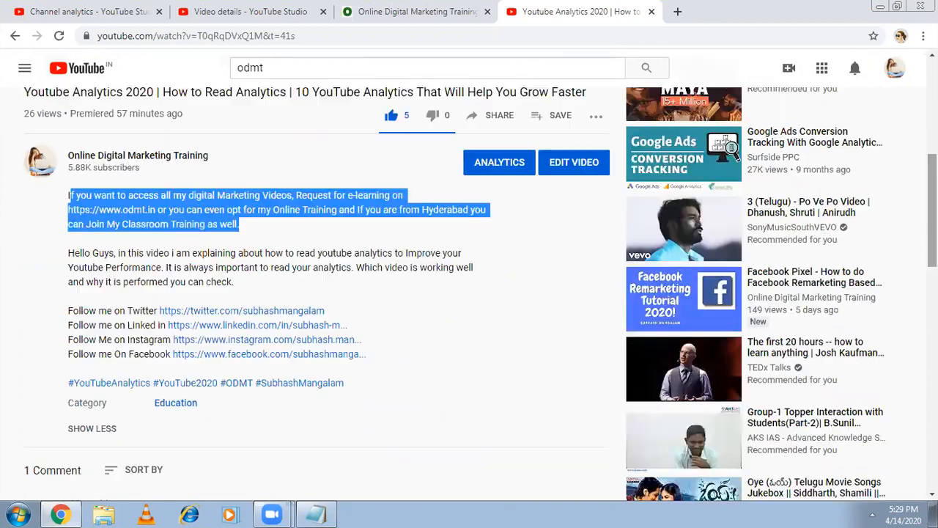
pyautogui.moveTo(232, 325)
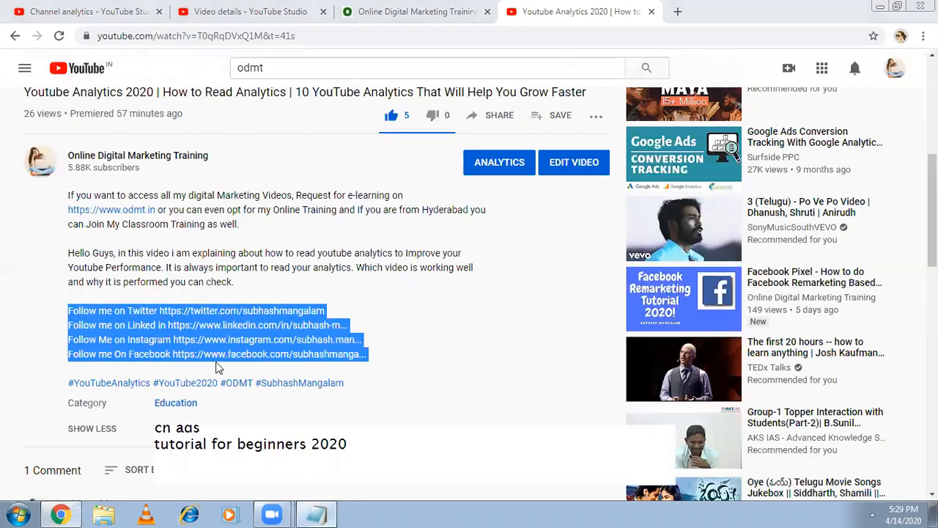
pyautogui.moveTo(280, 174)
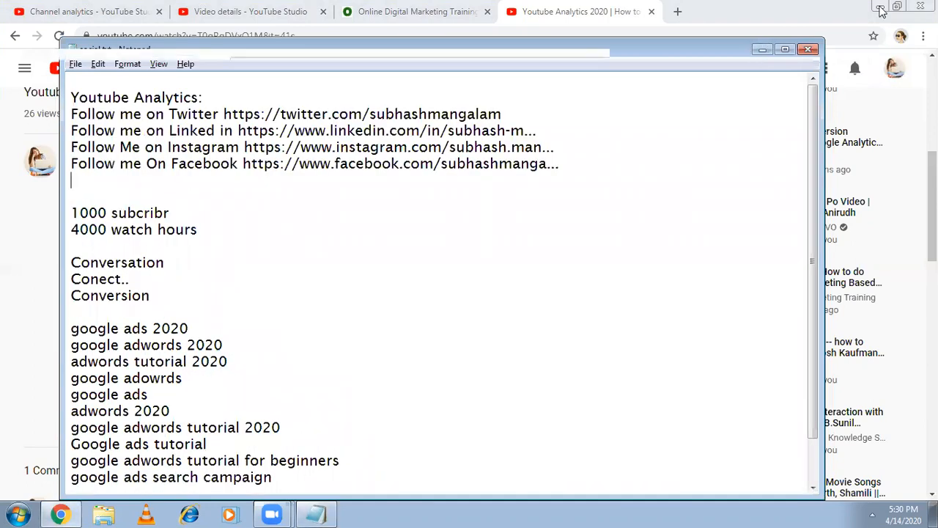
# - Minimize Chrome and open the social.txt notes file from the desktop
pyautogui.click(785, 49)
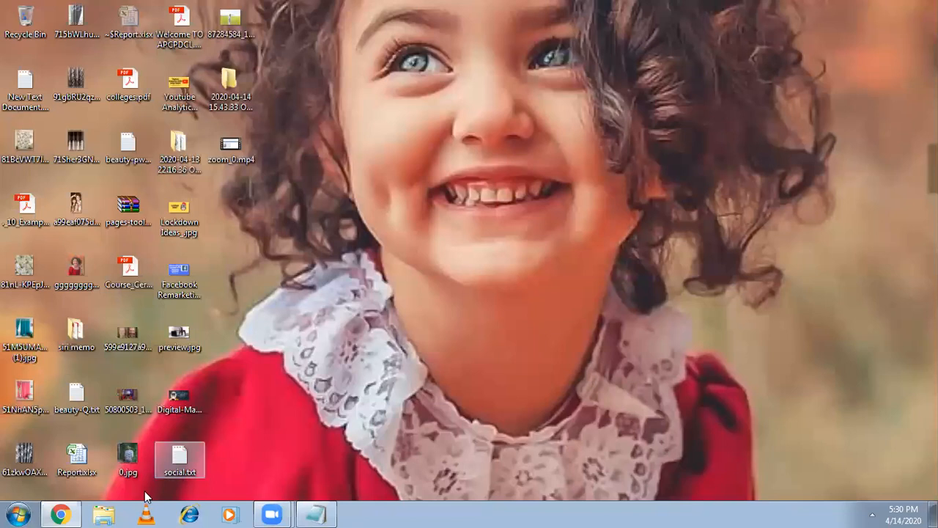
pyautogui.doubleClick(179, 454)
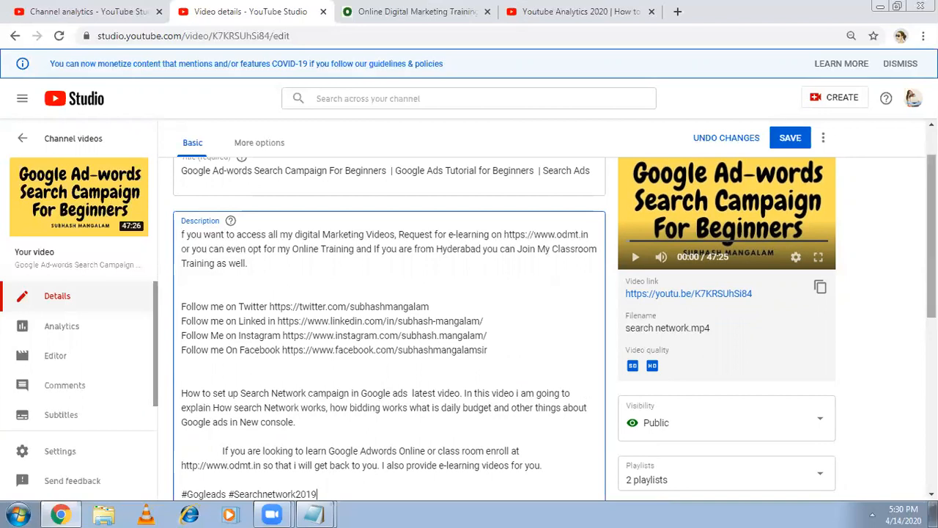
# - Select the Tags field and bring up social.txt with the 2020 keyword list
pyautogui.scroll(-3)
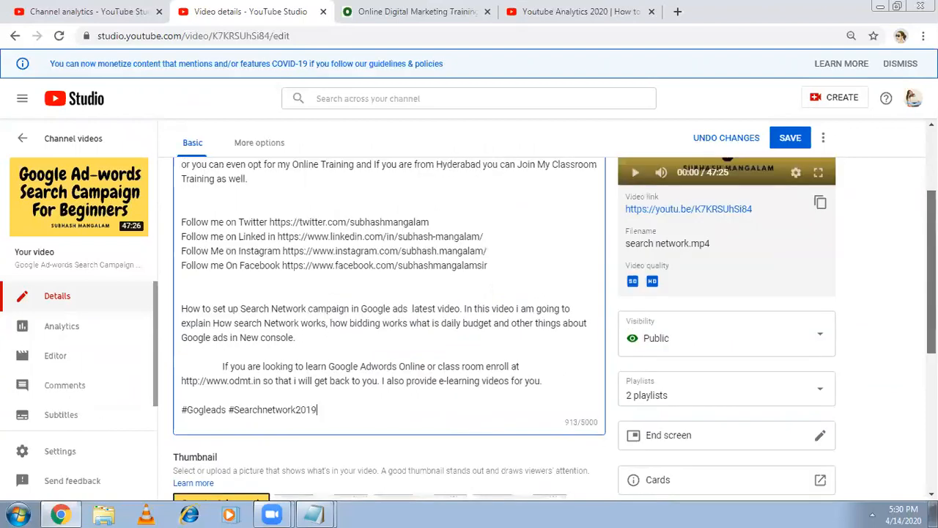
pyautogui.scroll(-3)
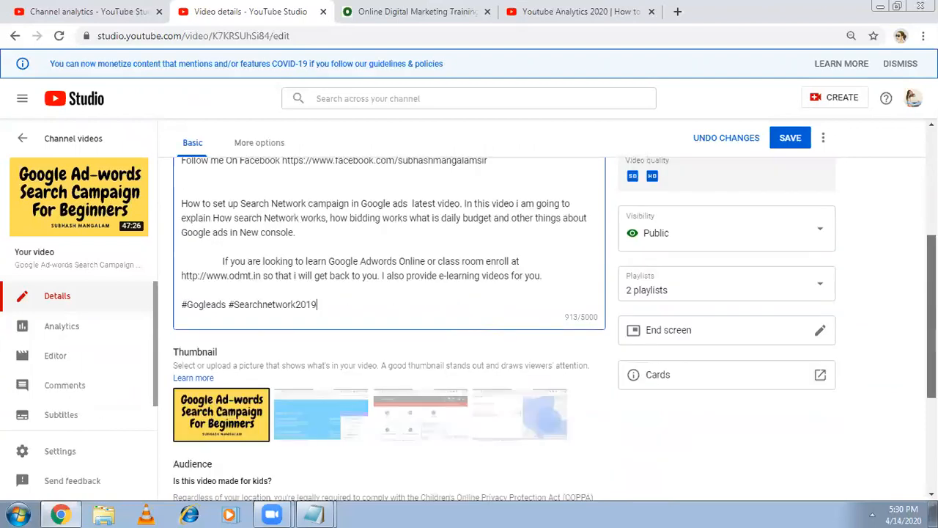
pyautogui.scroll(-3)
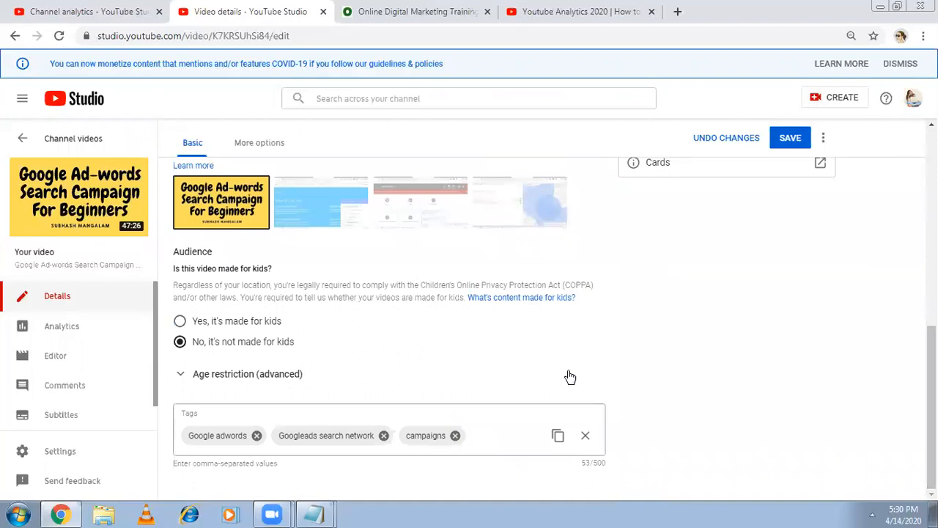
pyautogui.click(499, 435)
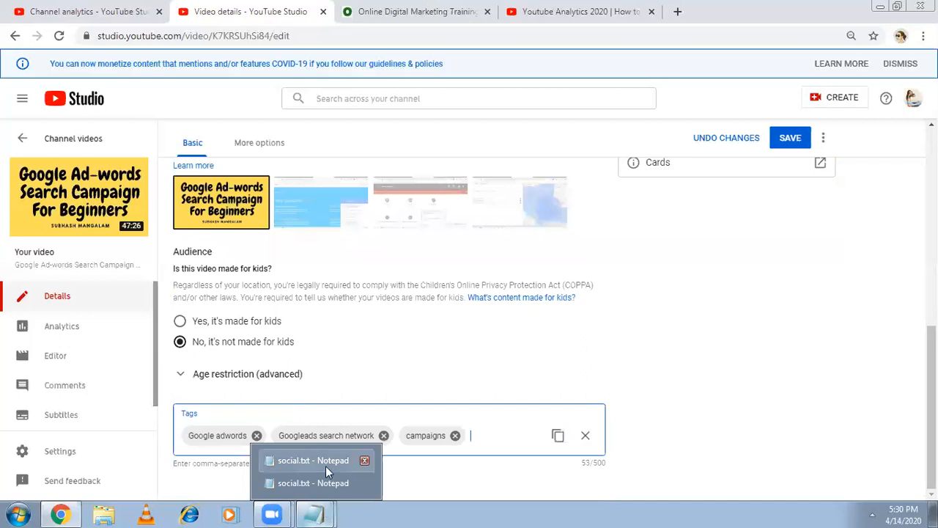
pyautogui.click(313, 469)
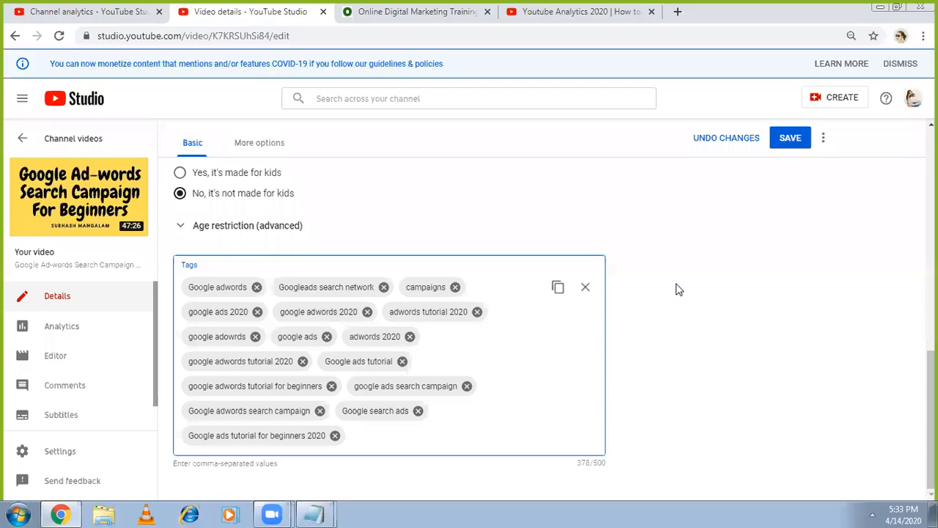
pyautogui.moveTo(381, 339)
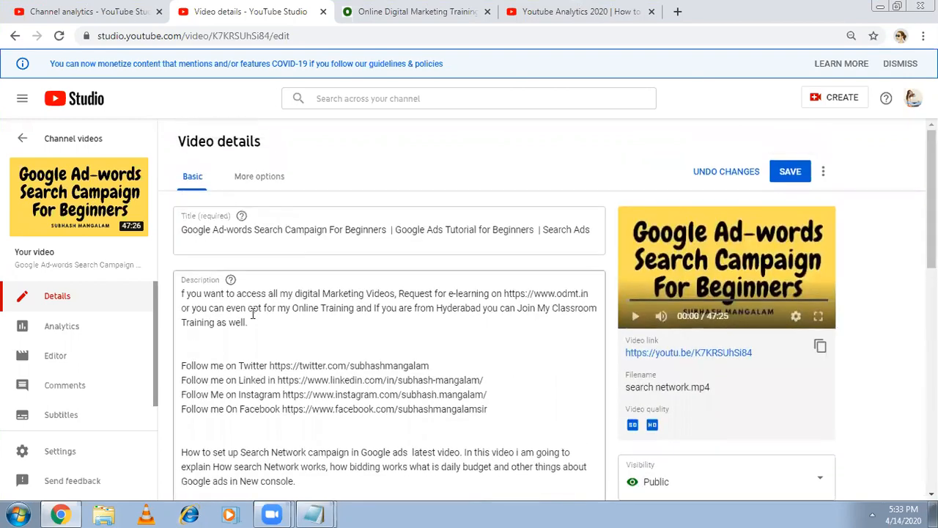
pyautogui.moveTo(195, 300)
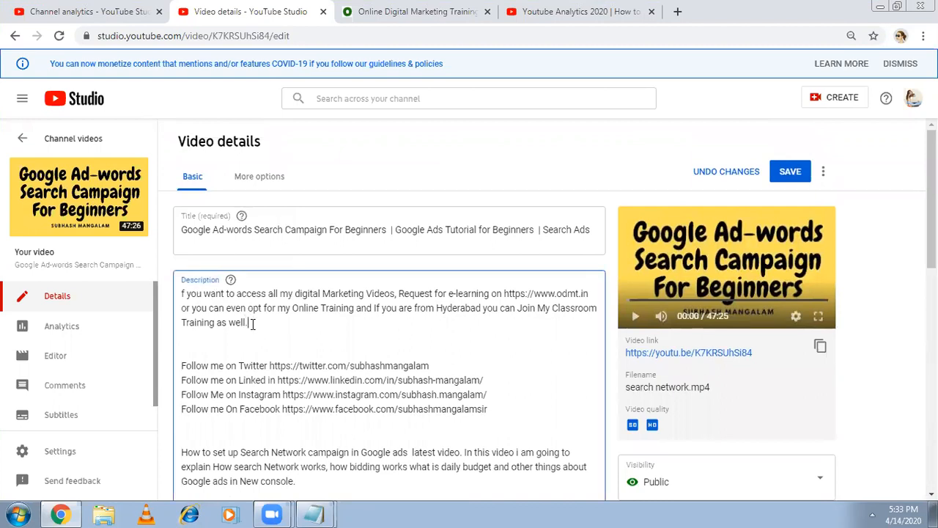
# - Type 'Guys this is my old video. Please follow my new' in the description
pyautogui.write('Guys this is my')
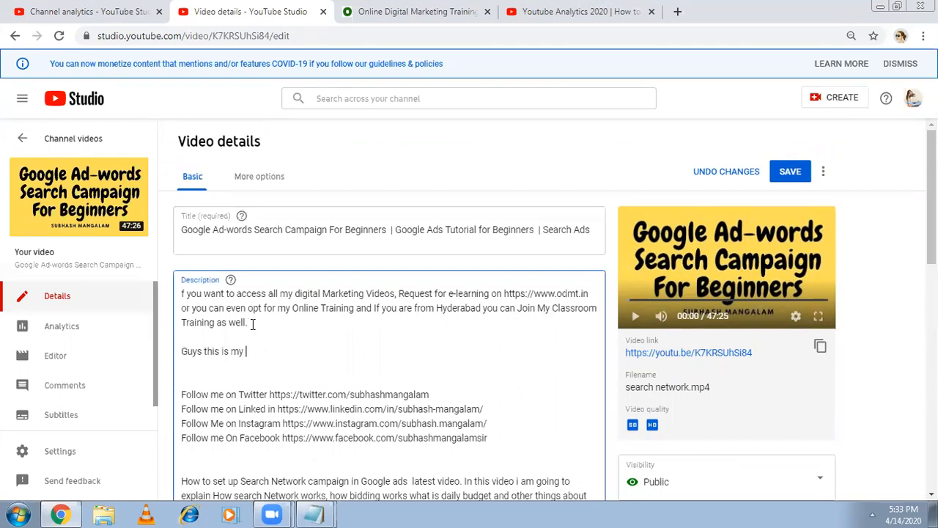
pyautogui.write('old video')
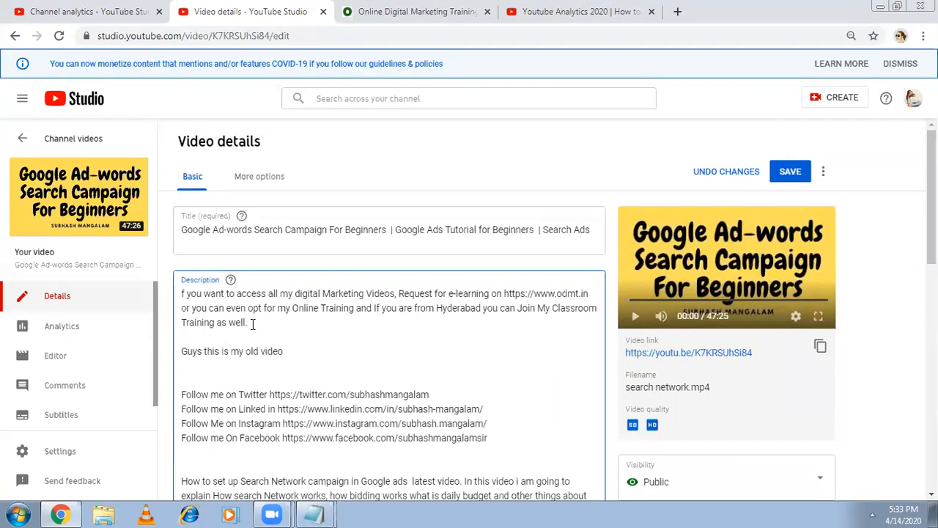
pyautogui.write('Please')
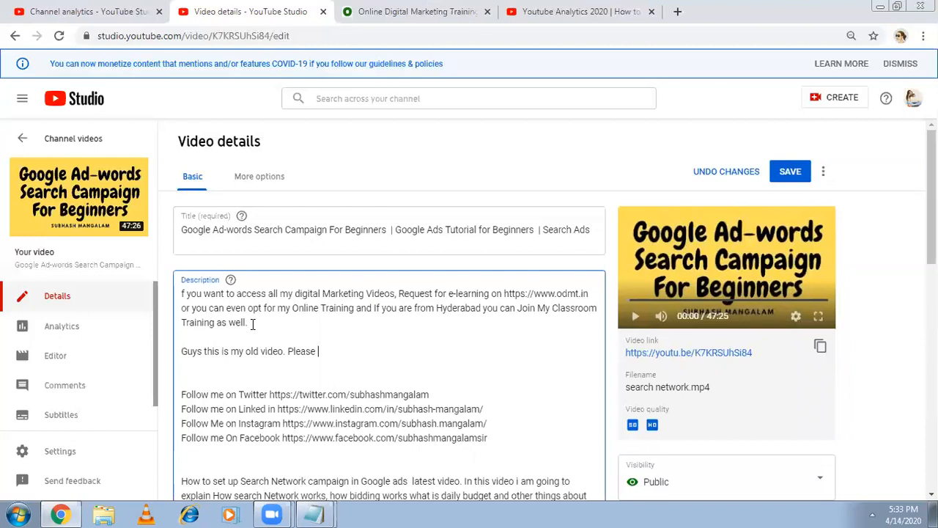
pyautogui.write('follow my new')
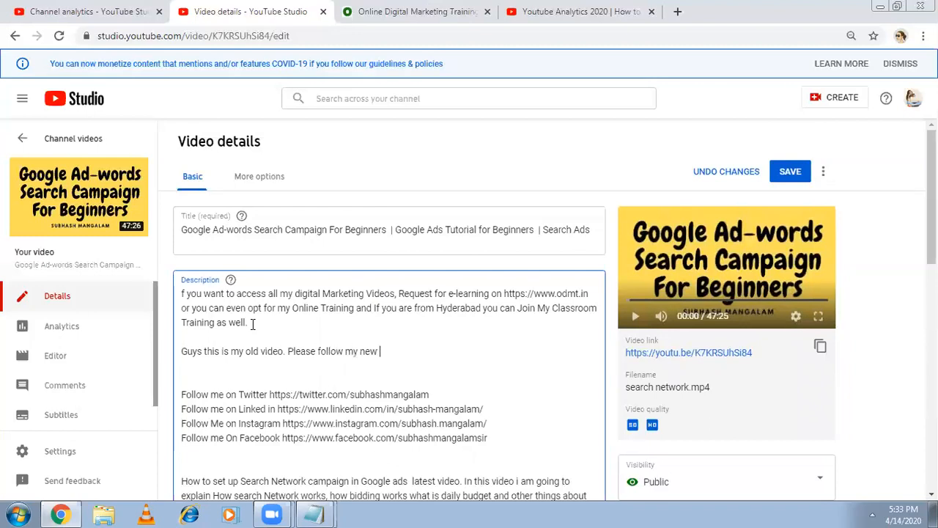